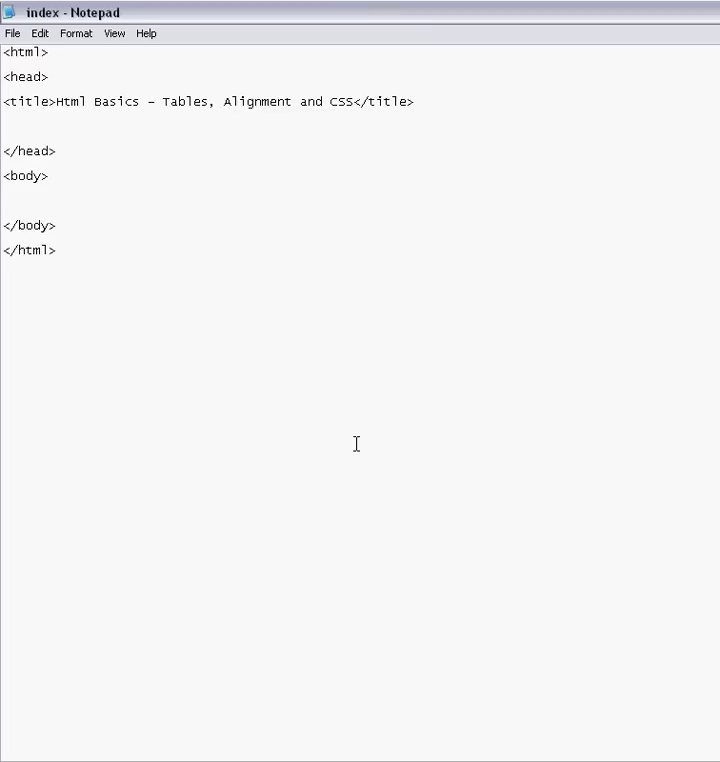
Insert an empty <style type="text/css"> block on the line below the title.
click(31, 128)
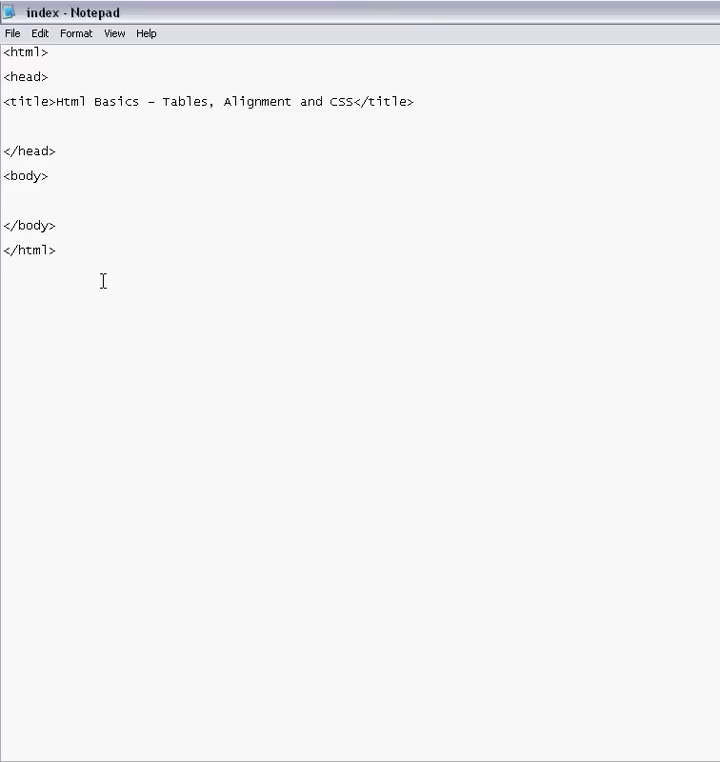
mouse_move(31, 101)
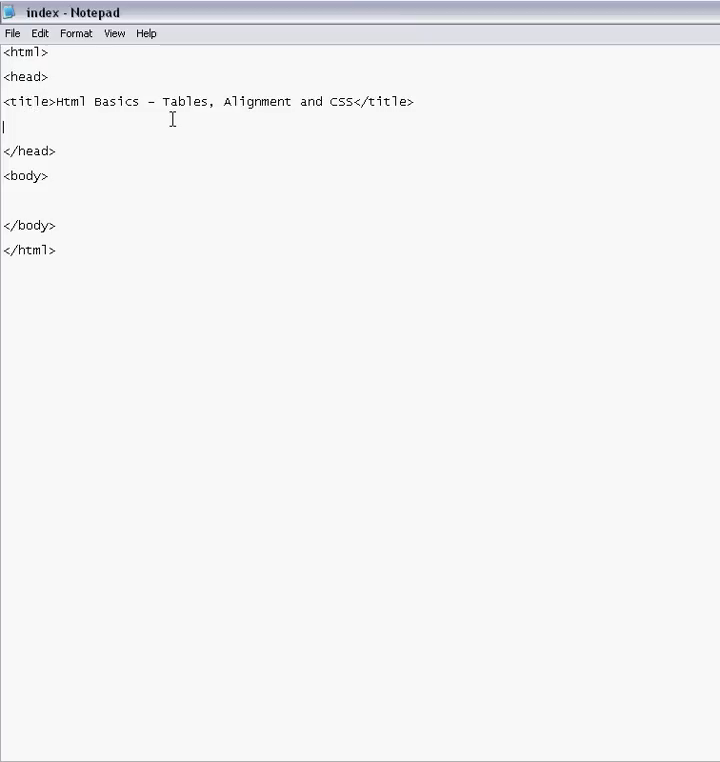
text(<sty)
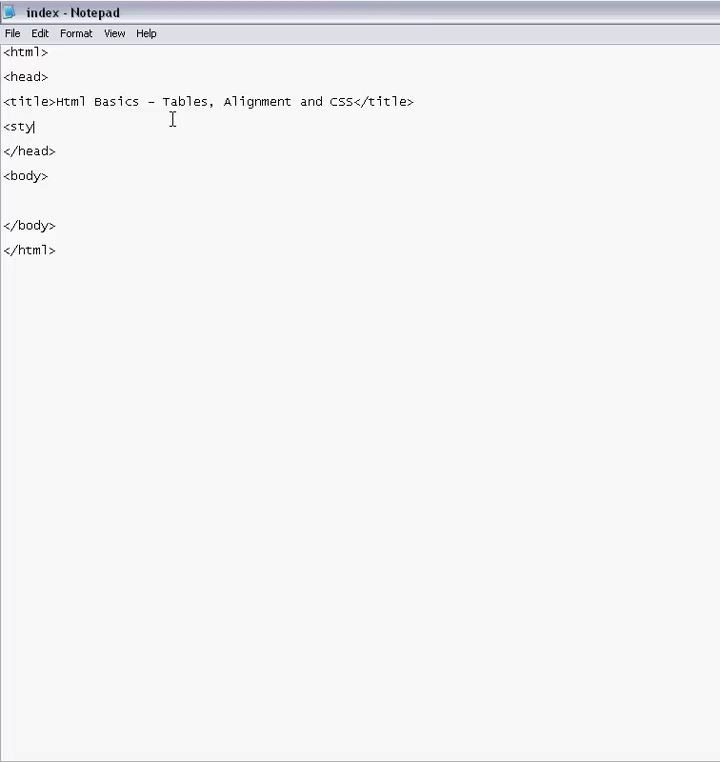
text(le)
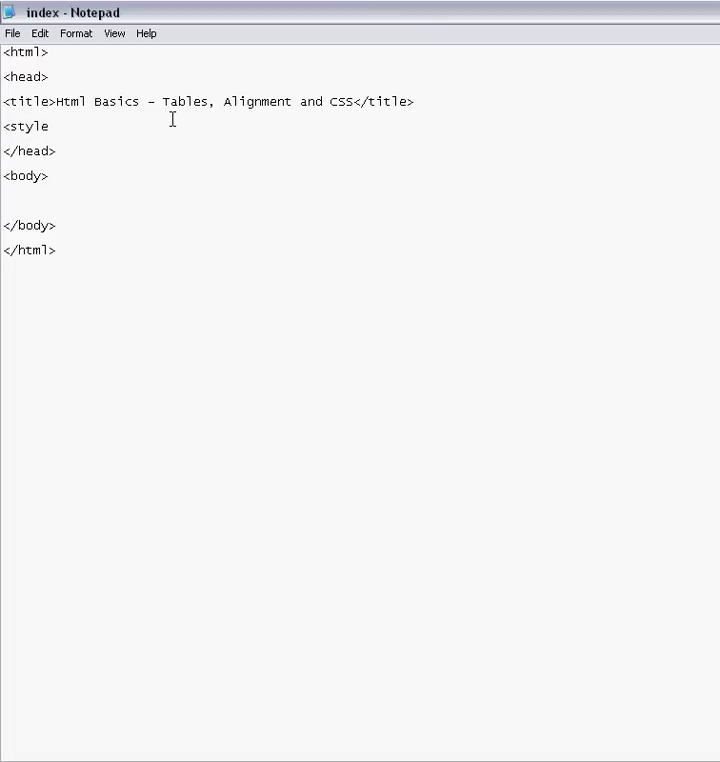
text(typ)
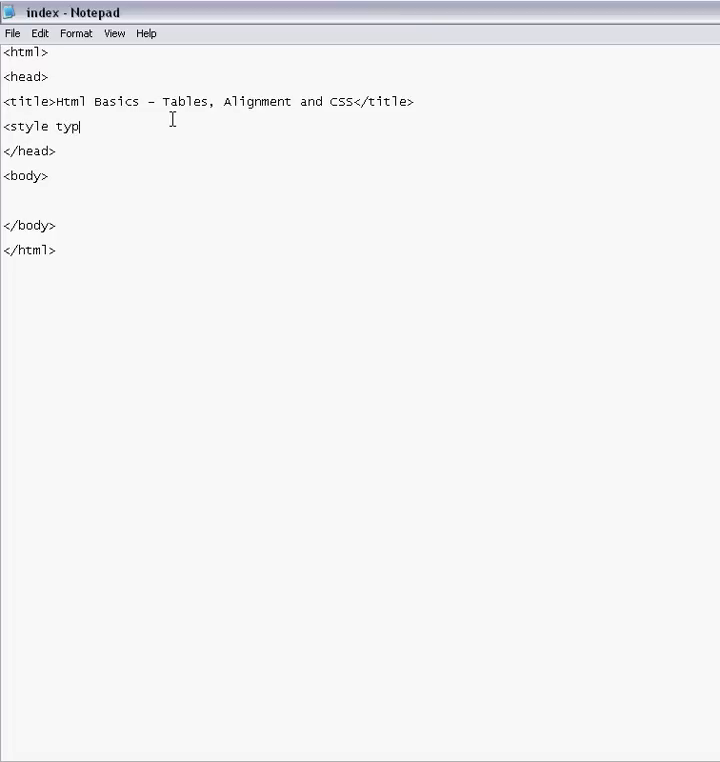
text(e=")
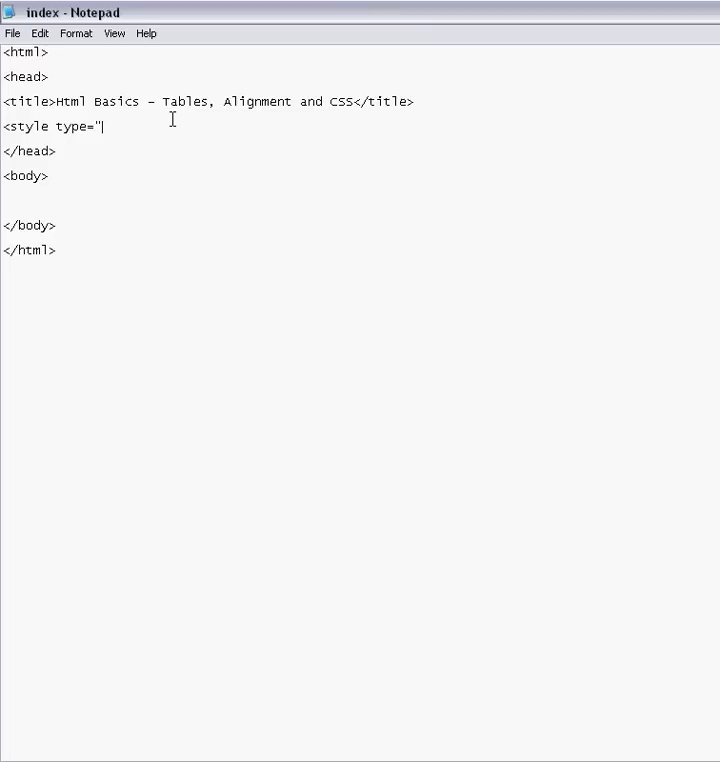
text(text/c)
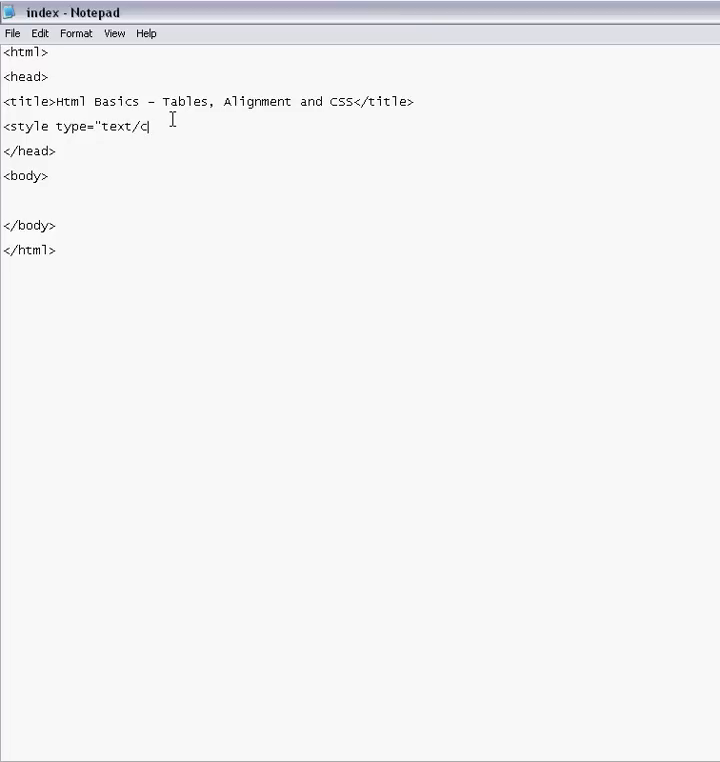
text(ss">)
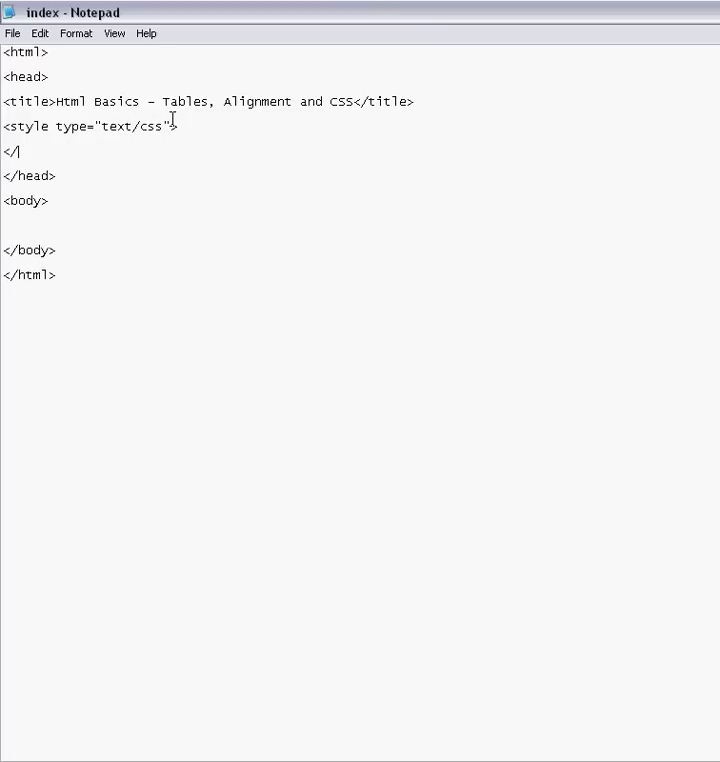
text(style>)
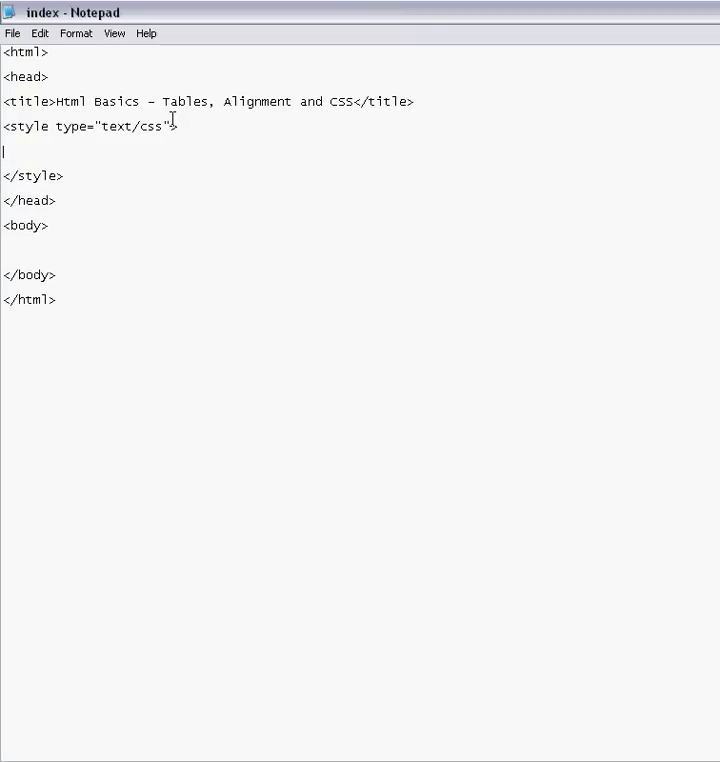
Write a Body CSS rule with background-color: #555555;.
text(Body,)
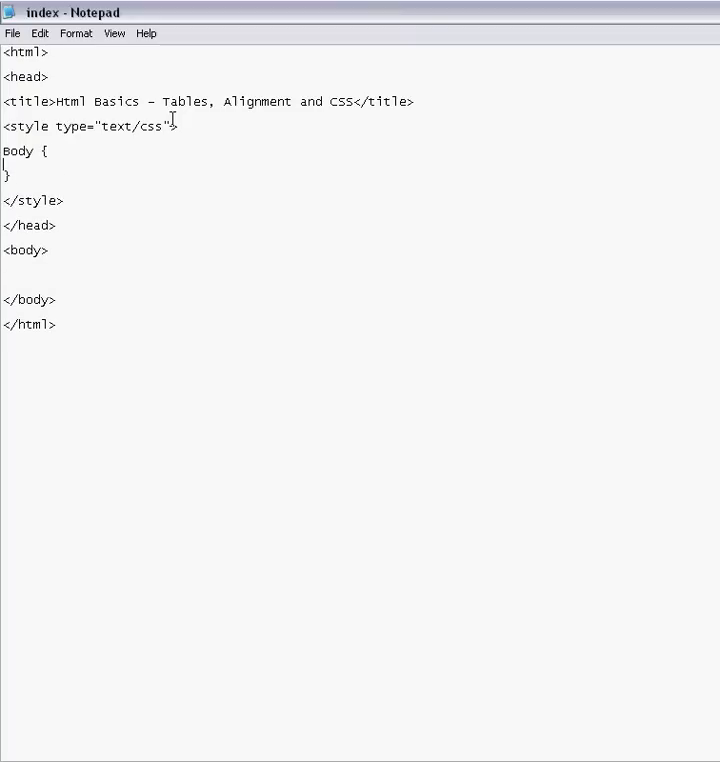
key(Enter)
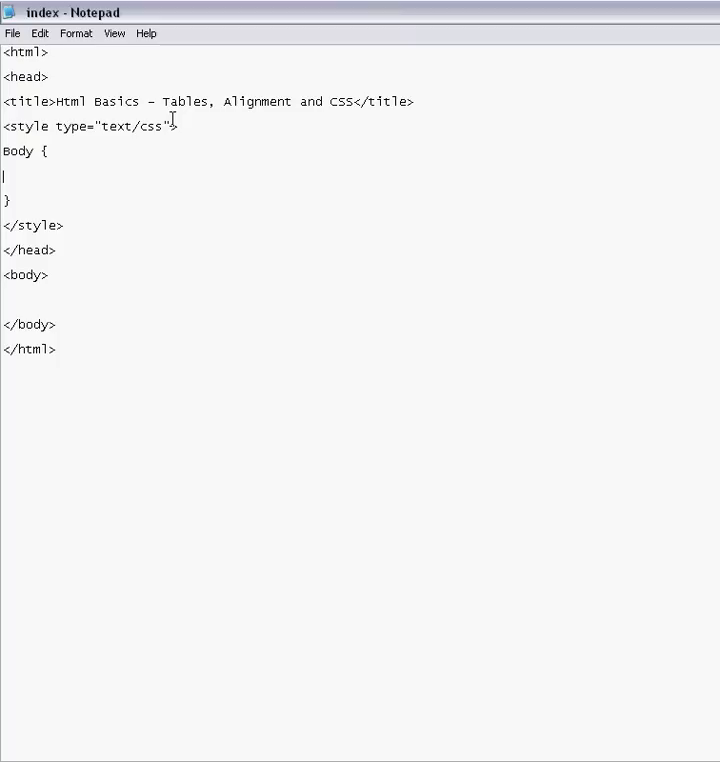
text(backgroun)
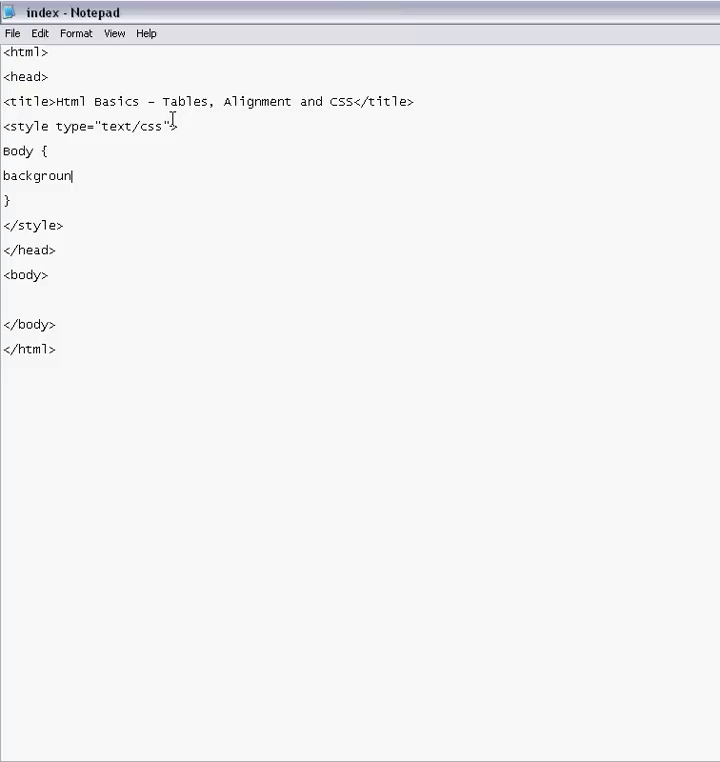
text(-)
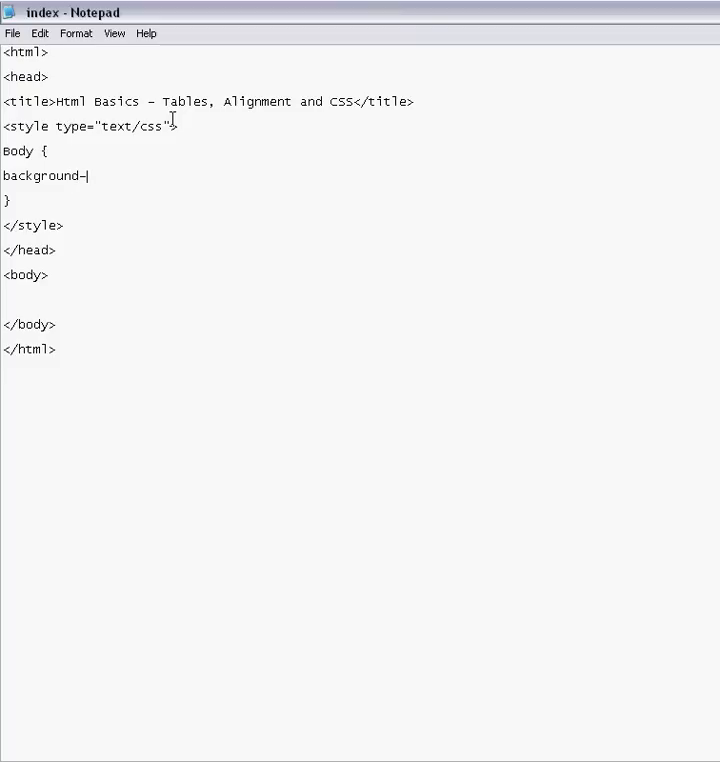
text(color)
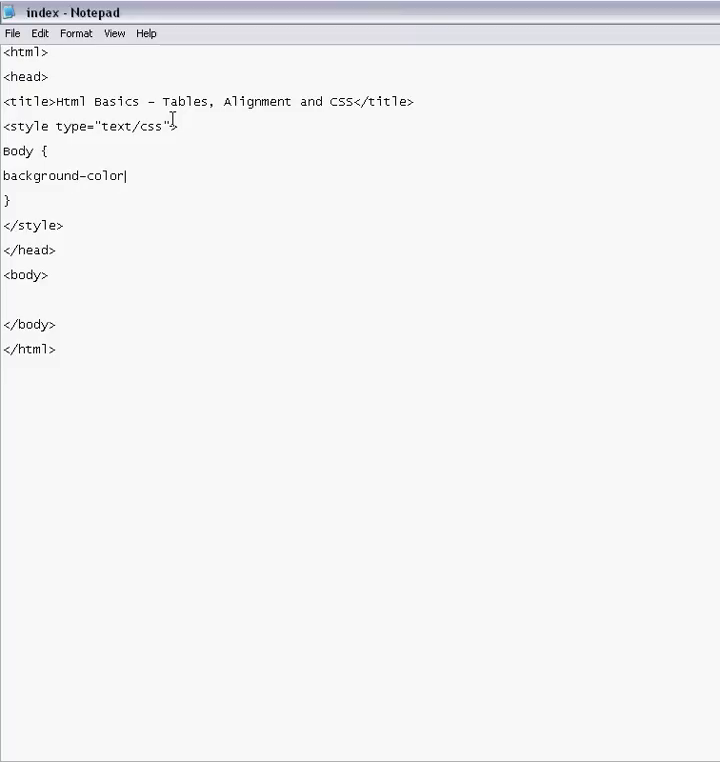
text(: #)
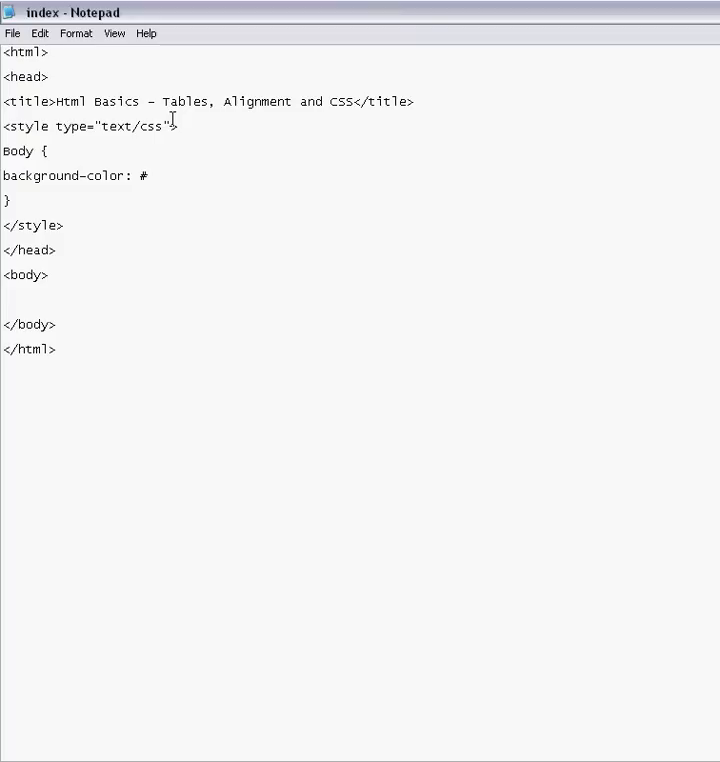
text(555555)
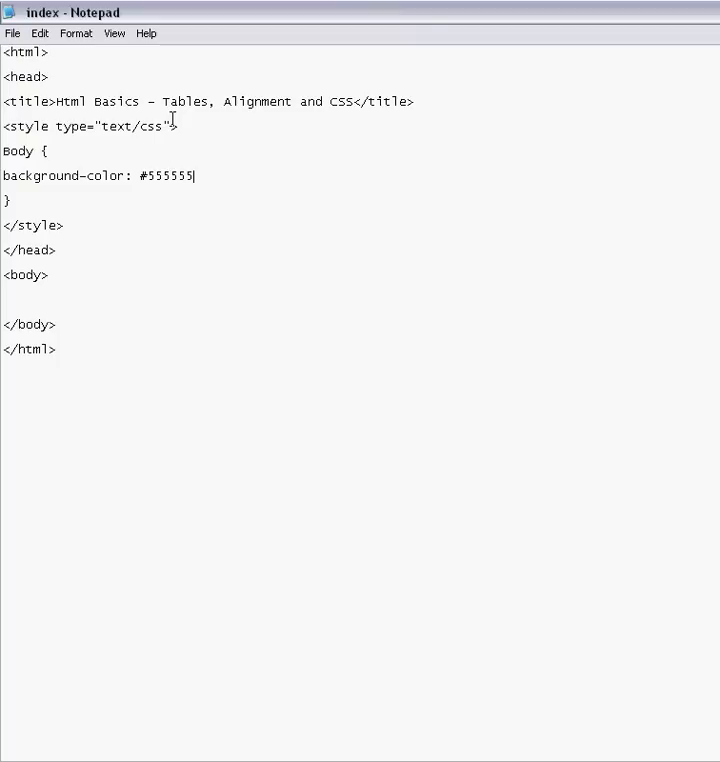
text(;)
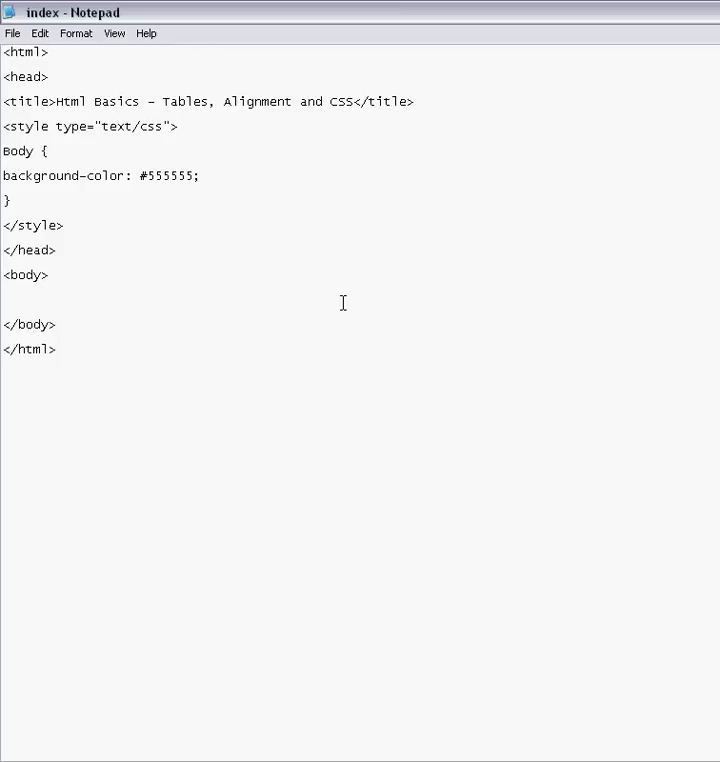
Type a <table> with one <tr> and one <td> reading 'Hello World!' into the body.
text(<)
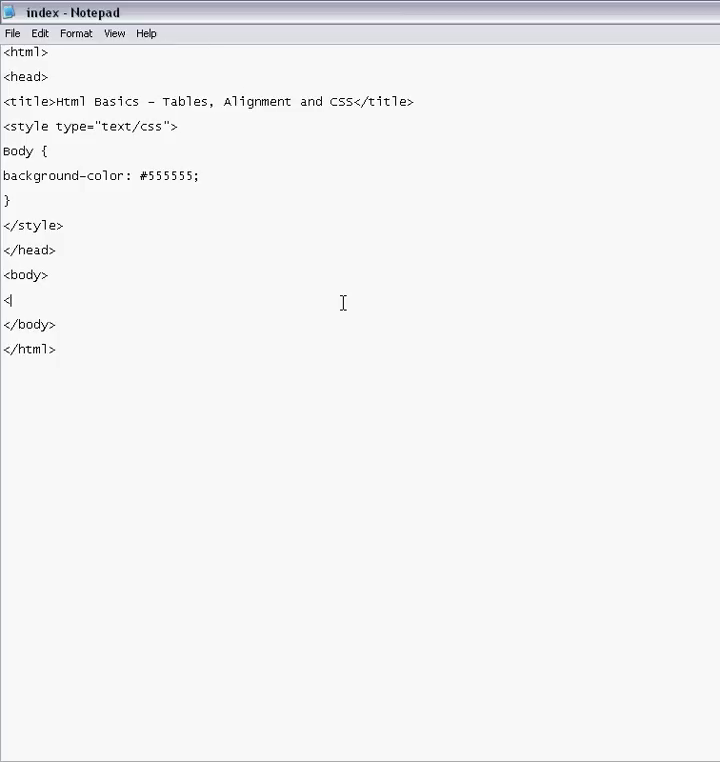
text(table>)
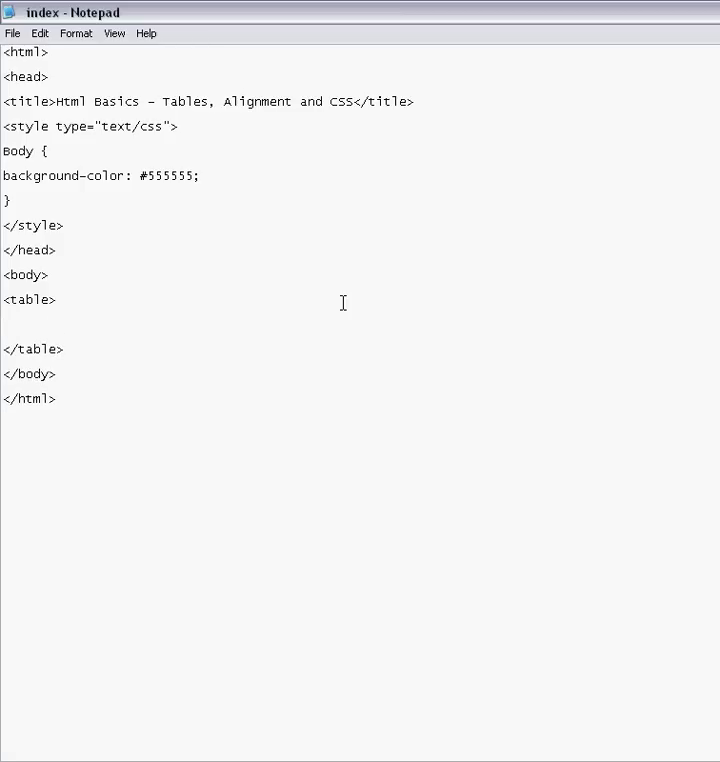
text(<tr>)
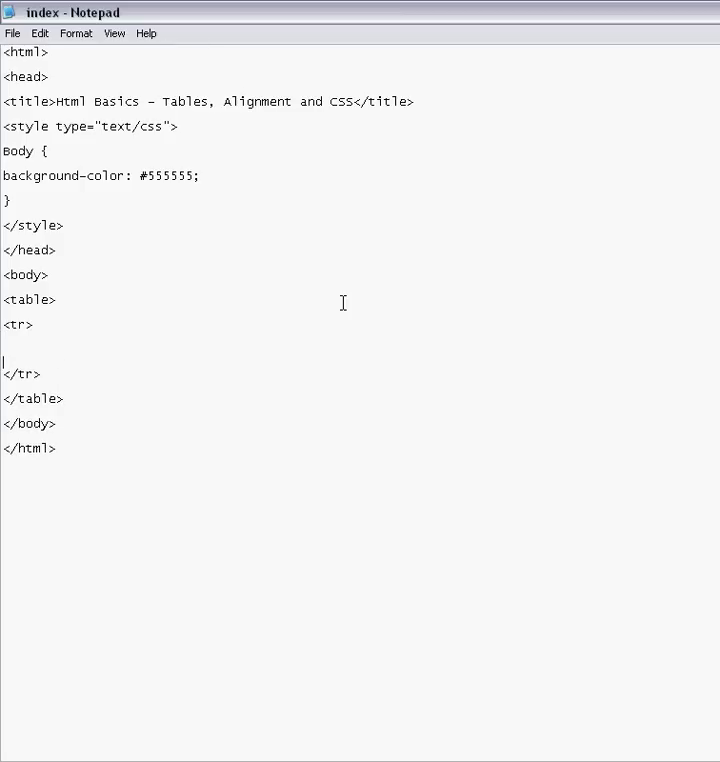
text(<td>)
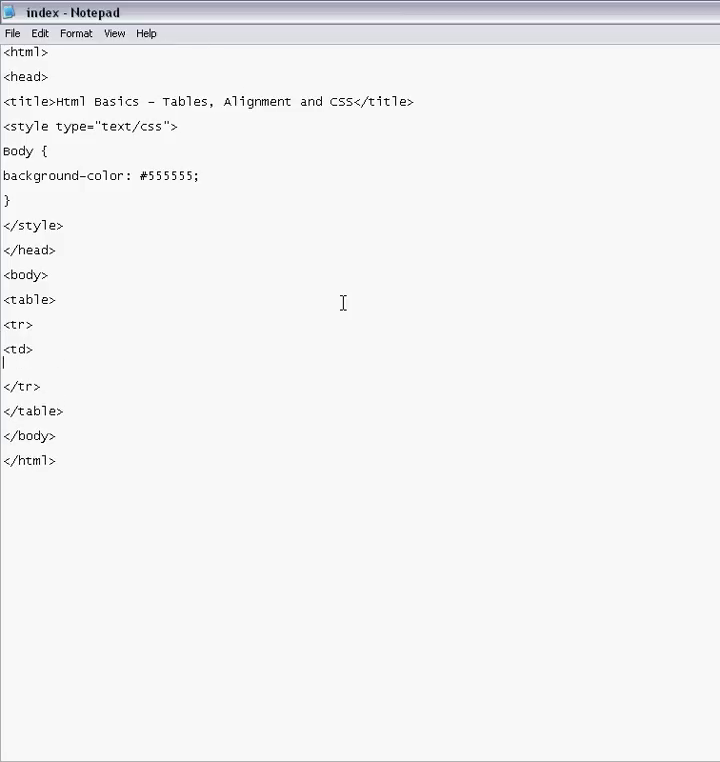
text(</td>)
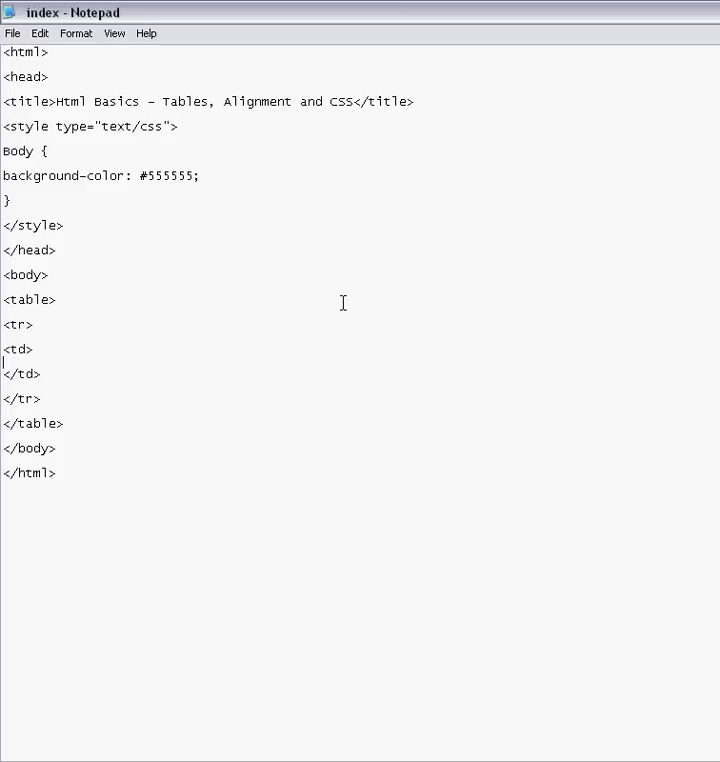
text(Hell)
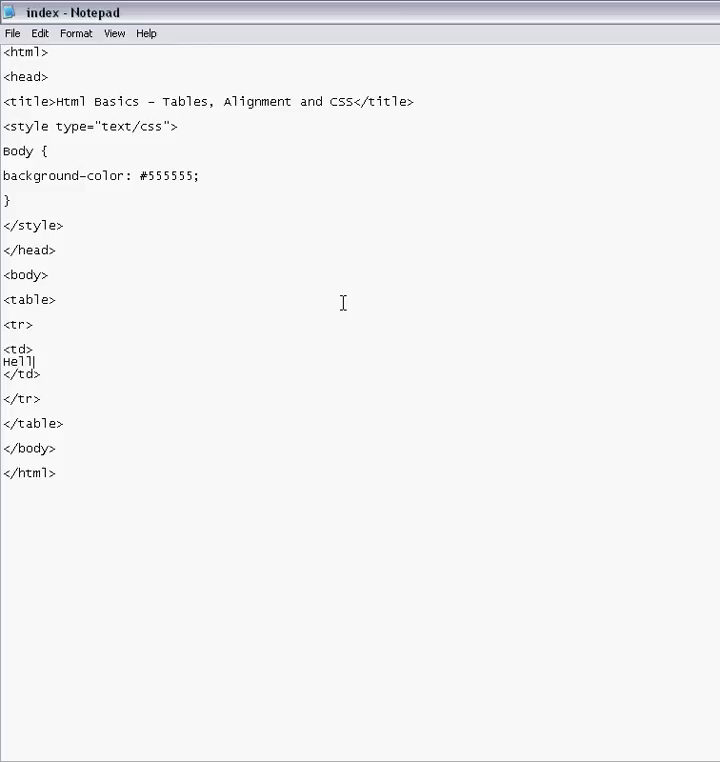
text(lo World!@)
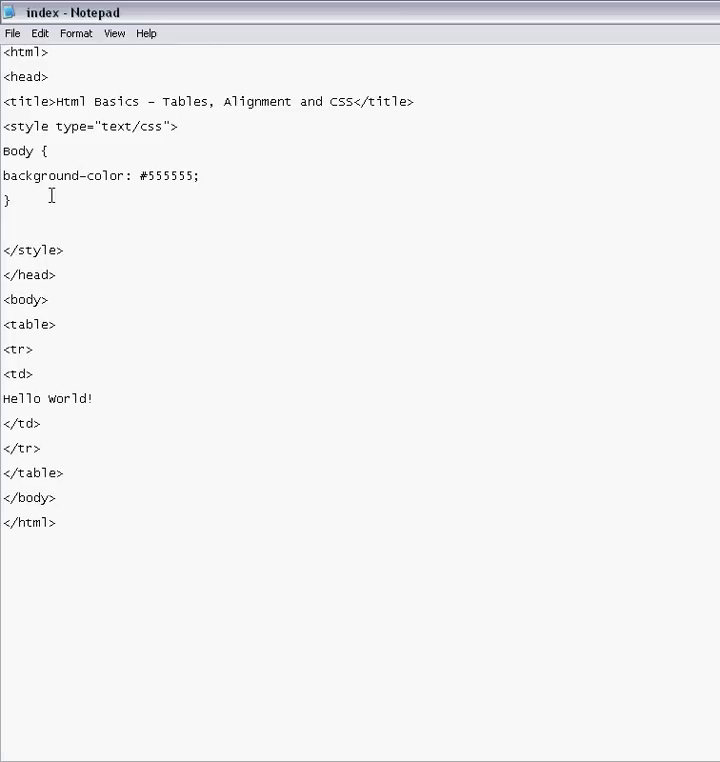
Write a Table rule with background-color #000000 and color #FFFFFF.
text(Ta)
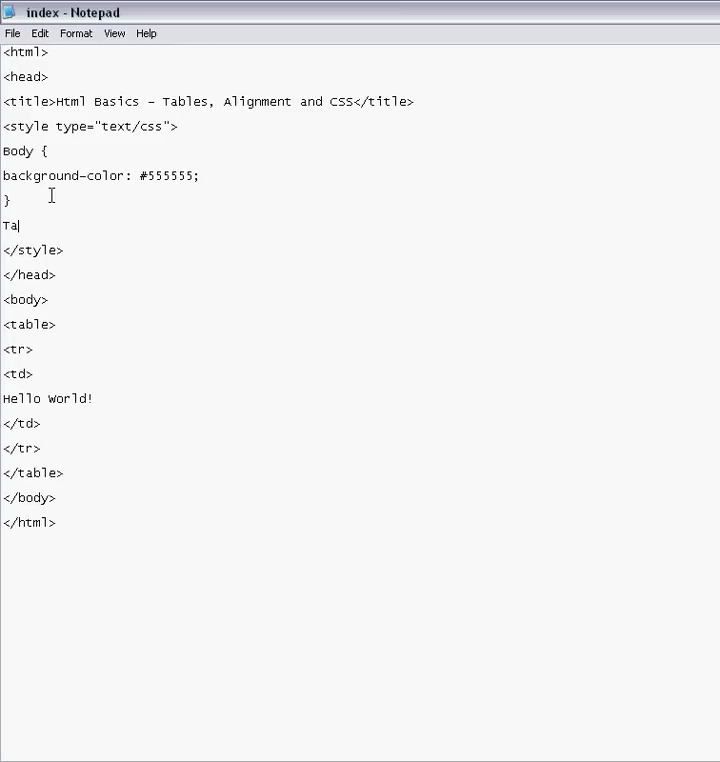
text(ble {)
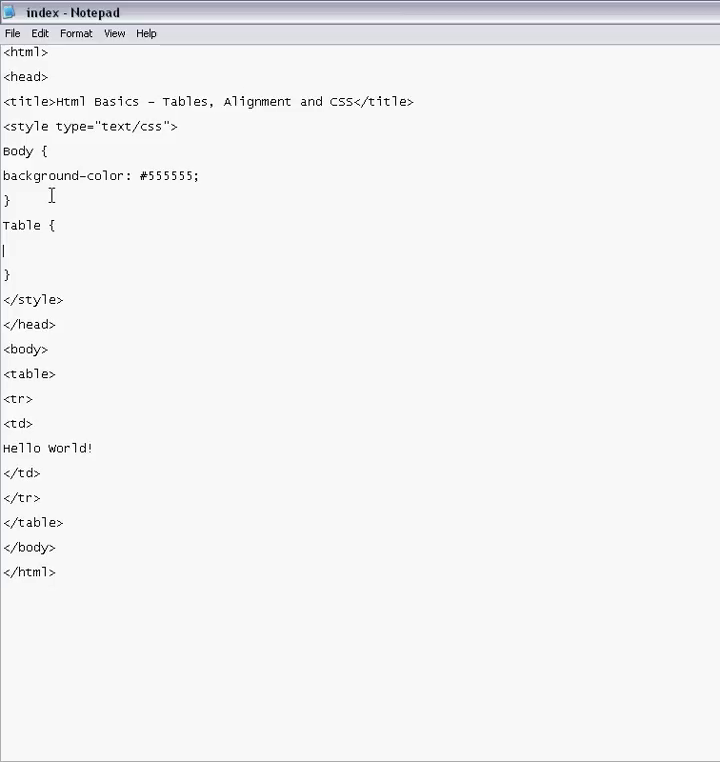
text(backg)
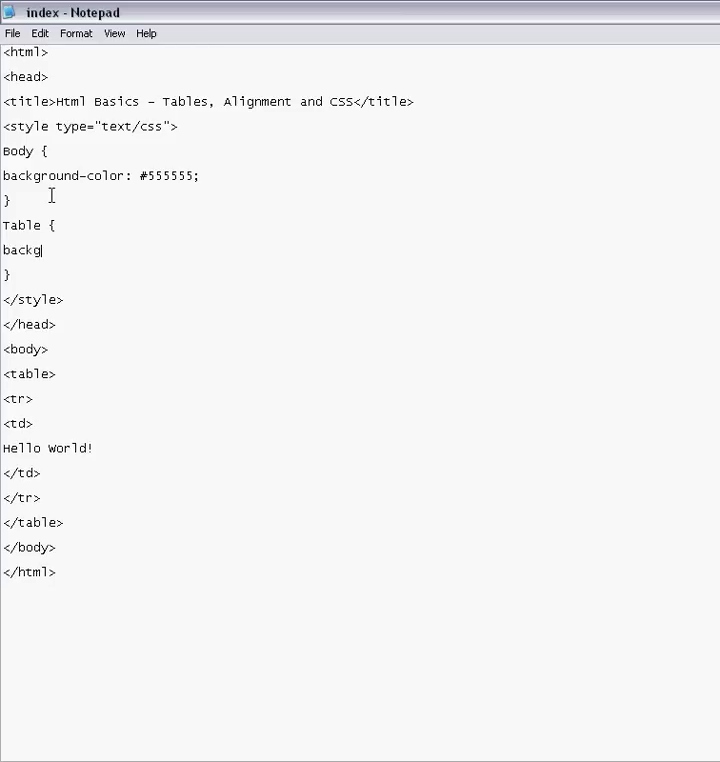
text(round-color:)
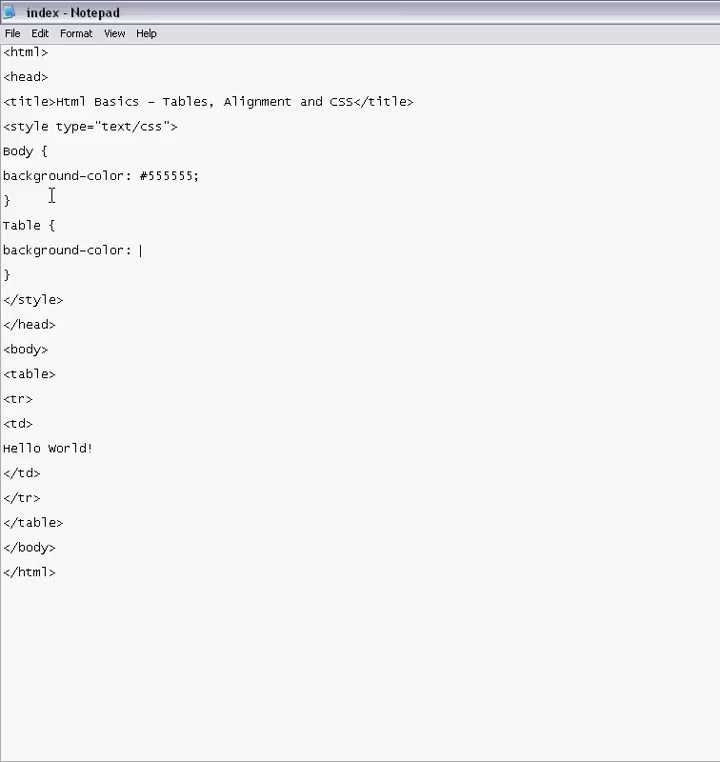
text(0)
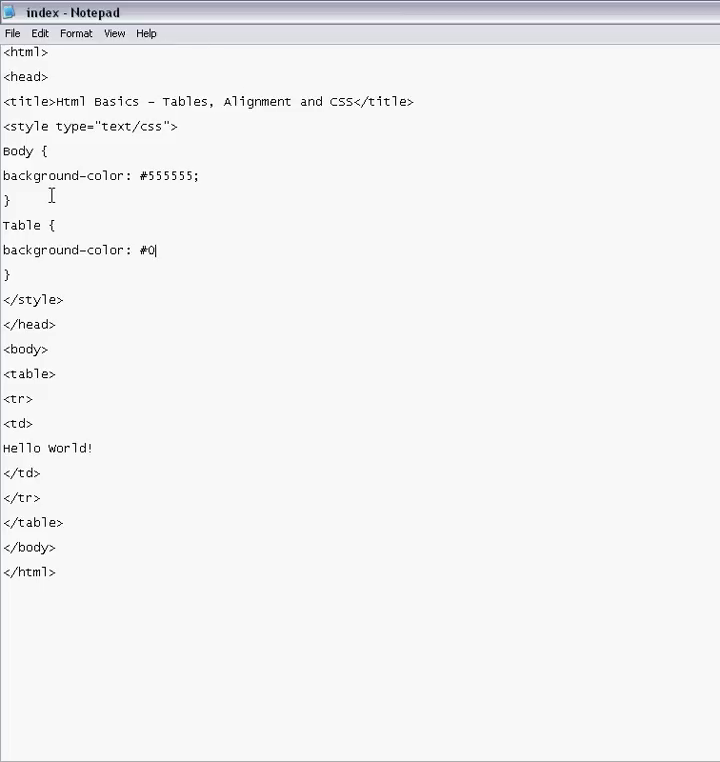
text(00000;)
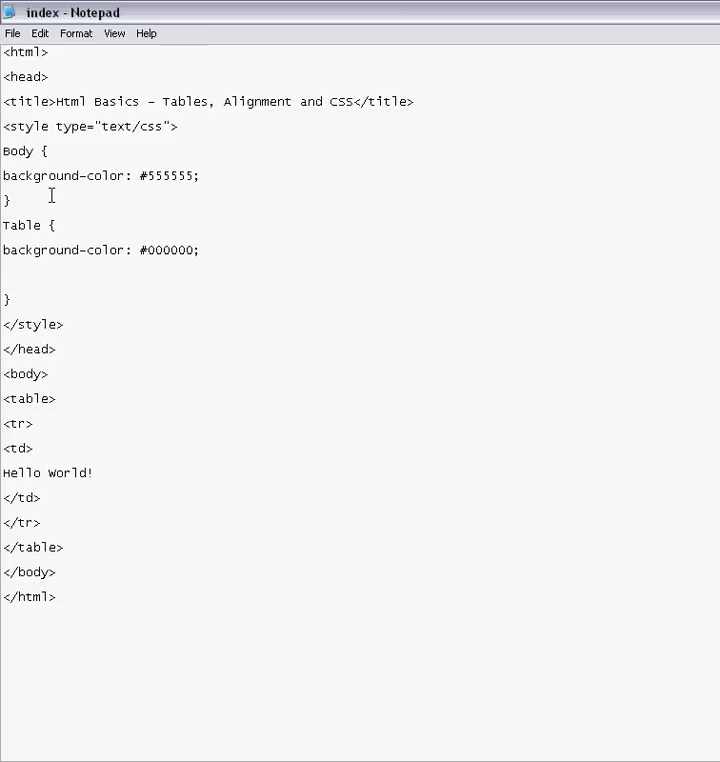
text(color)
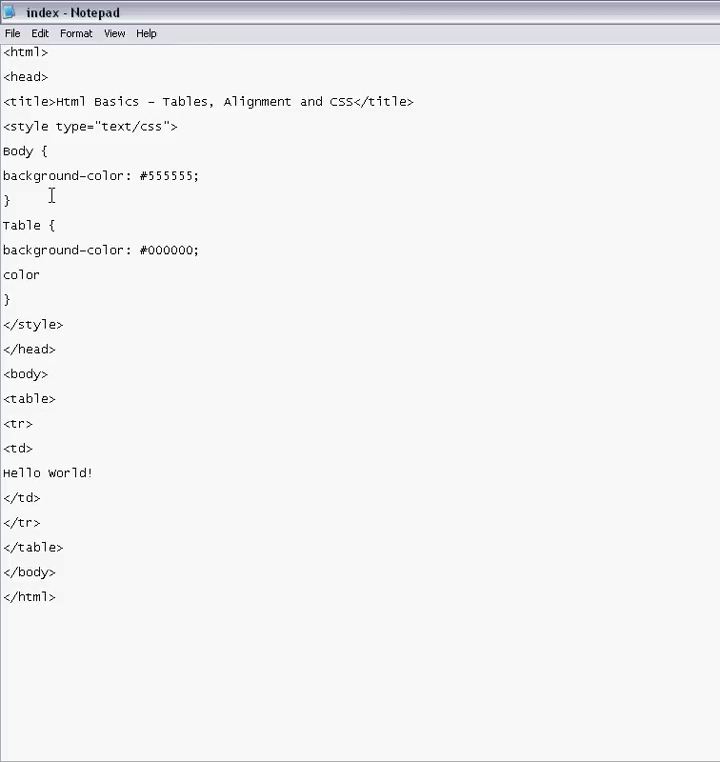
text(:)
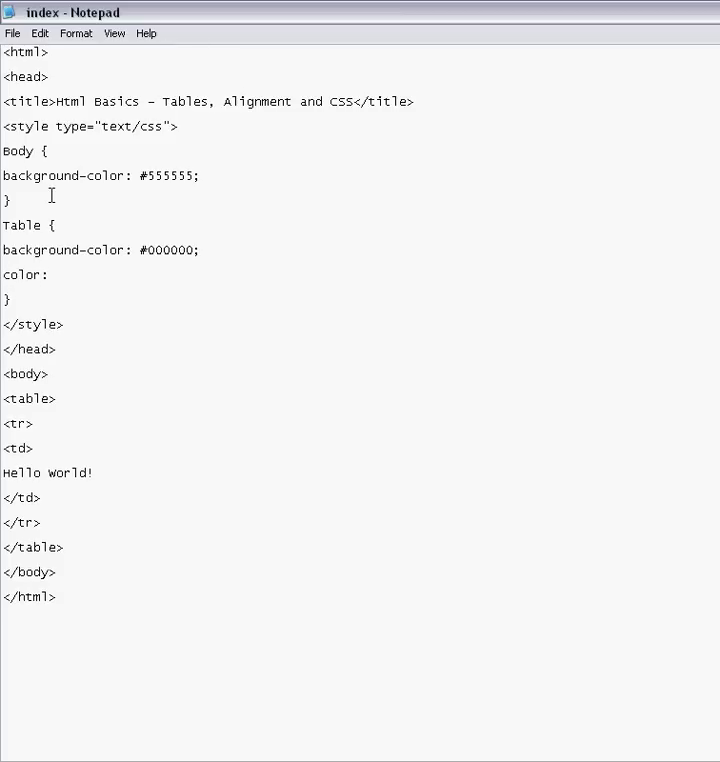
text(#)
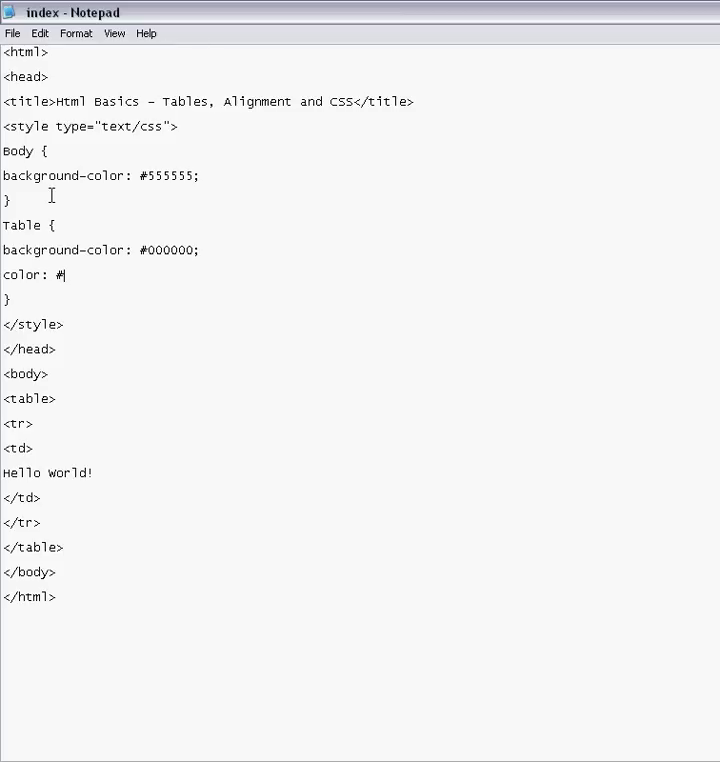
text(FFFFFF)
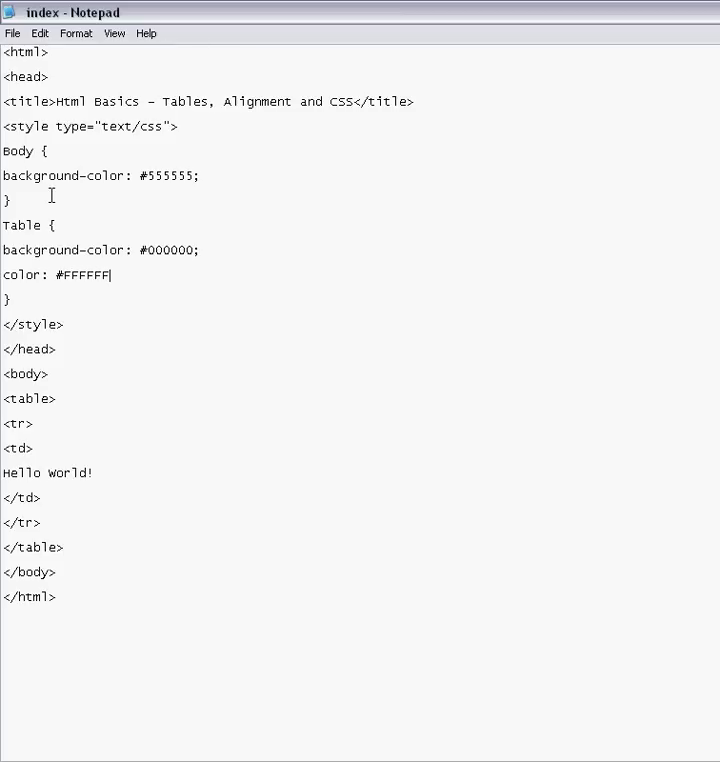
text(;)
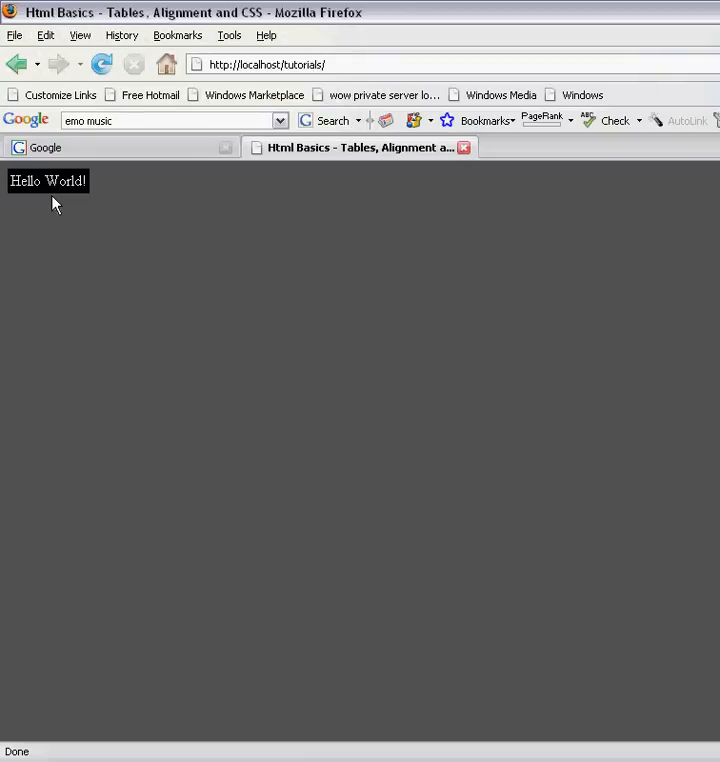
Check the black 'Hello World!' table in Firefox and return to the code.
double_click(65, 181)
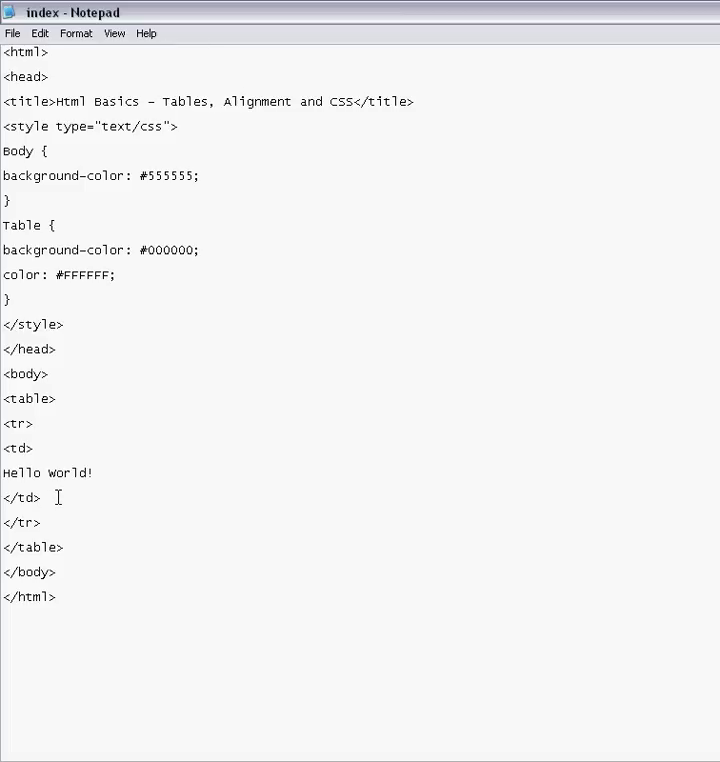
Add a second <td> reading 'Hello Second World!' after the first cell.
double_click(20, 497)
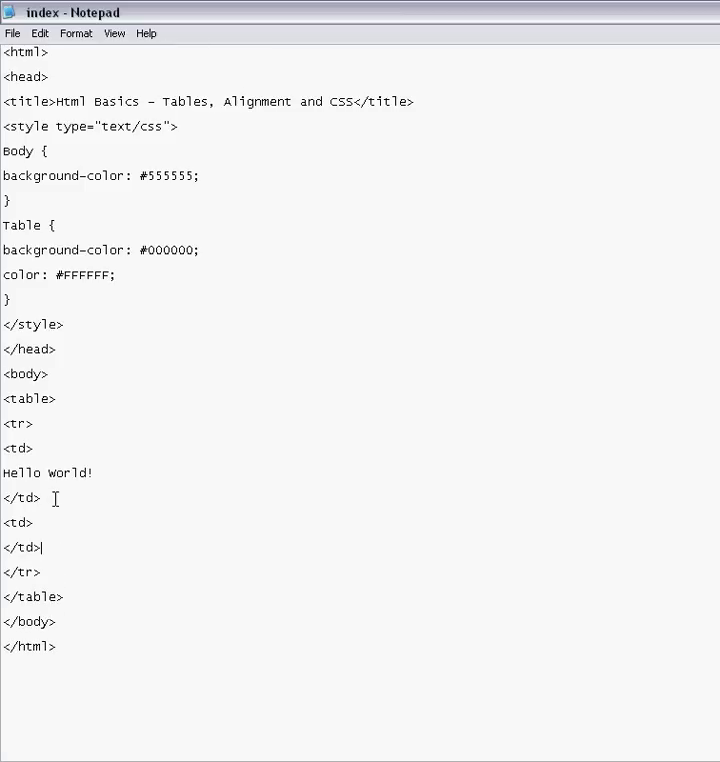
text(H)
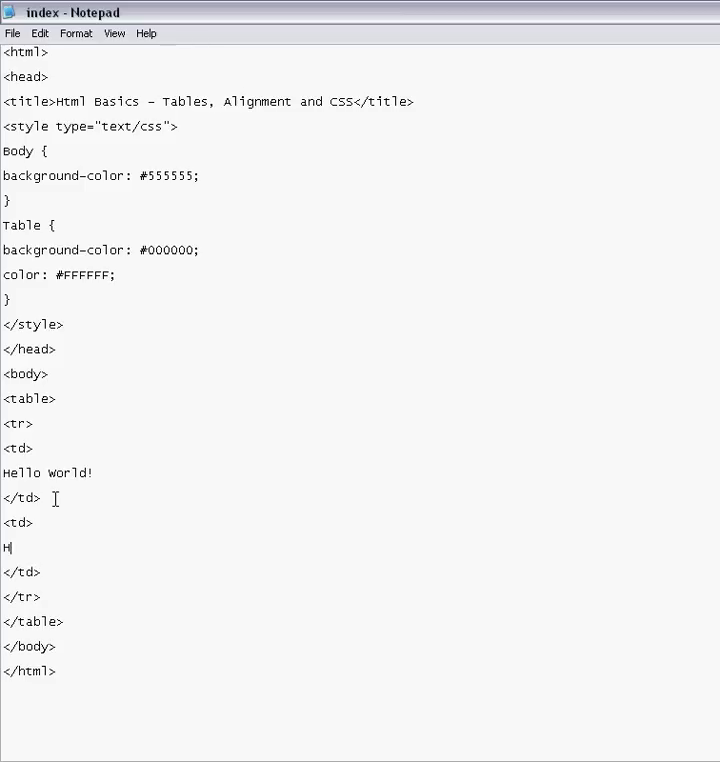
text(ello)
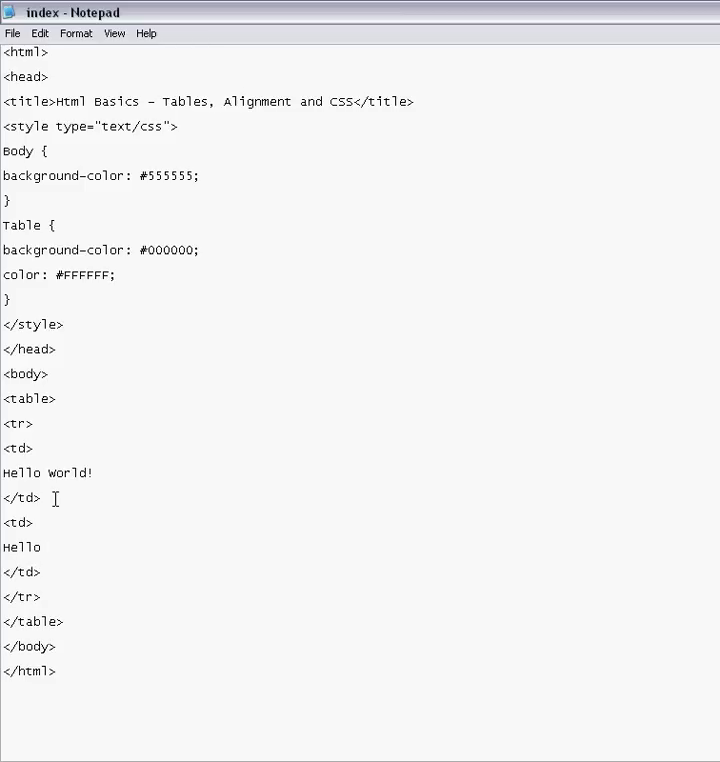
text(Second World!)
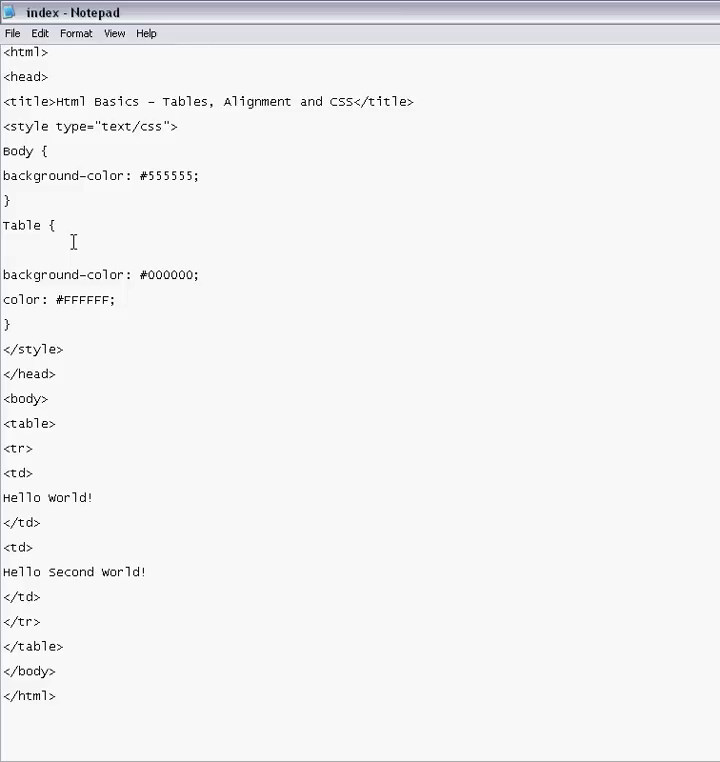
Add border: 1px Solid #556699; to the Table rule, replacing the Dashed attempt.
text(bo)
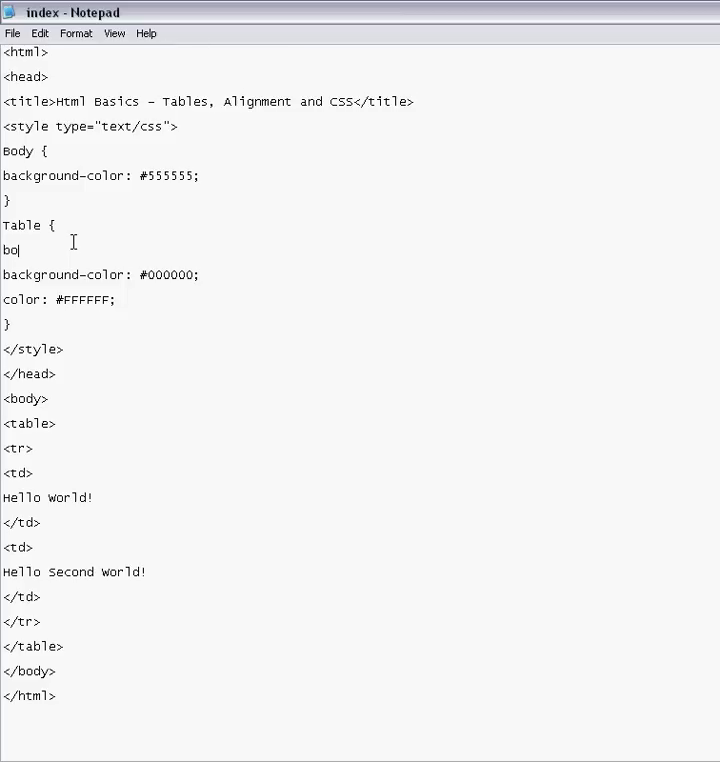
text(rder)
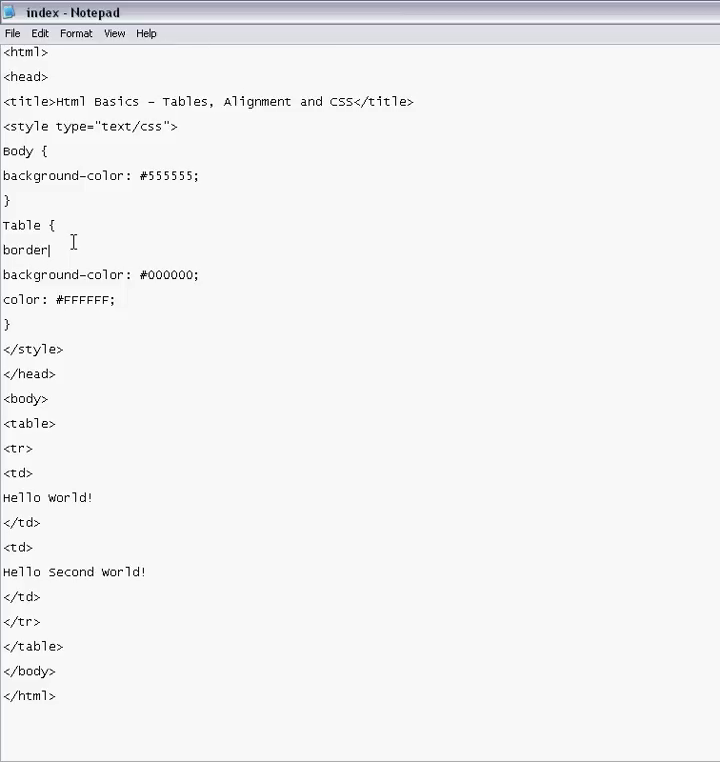
text(:)
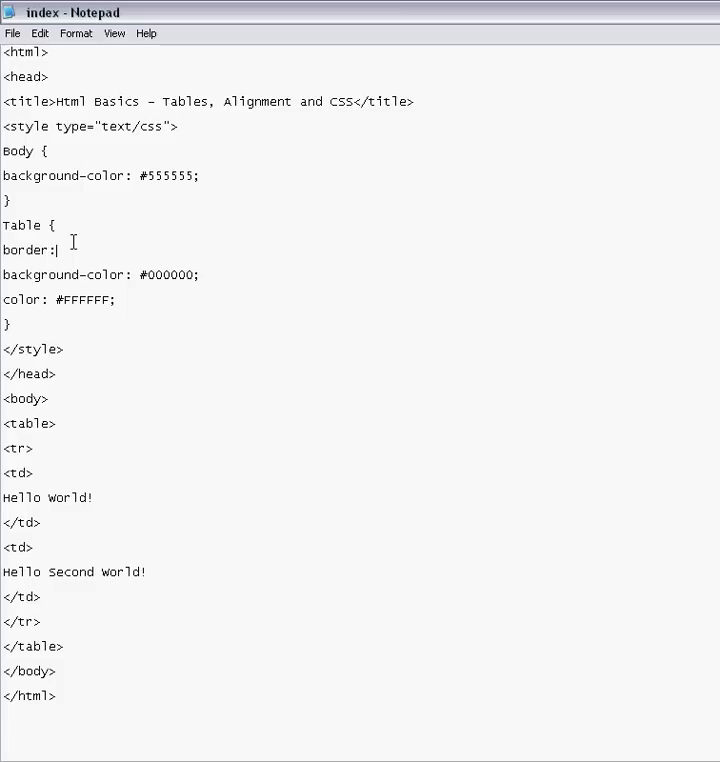
text(1px)
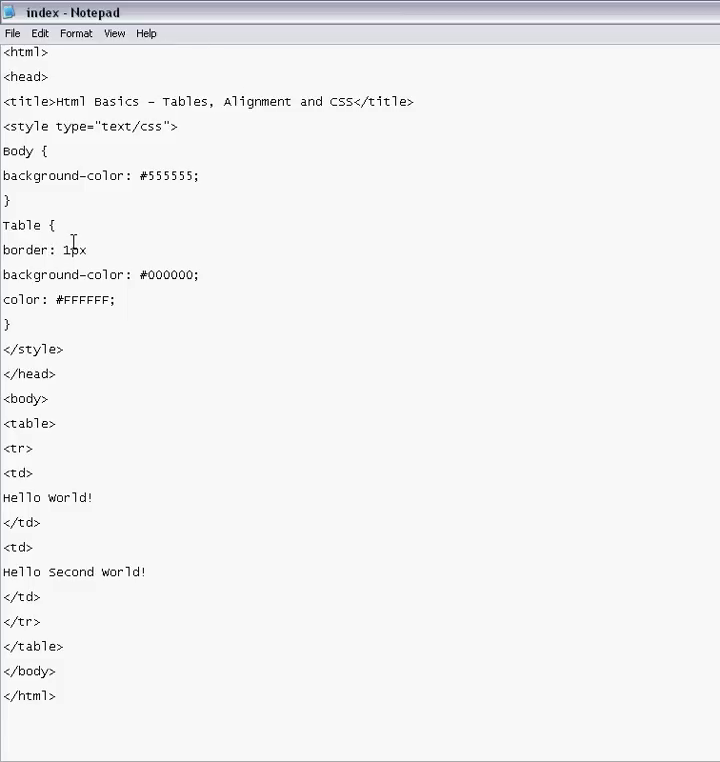
text(Da)
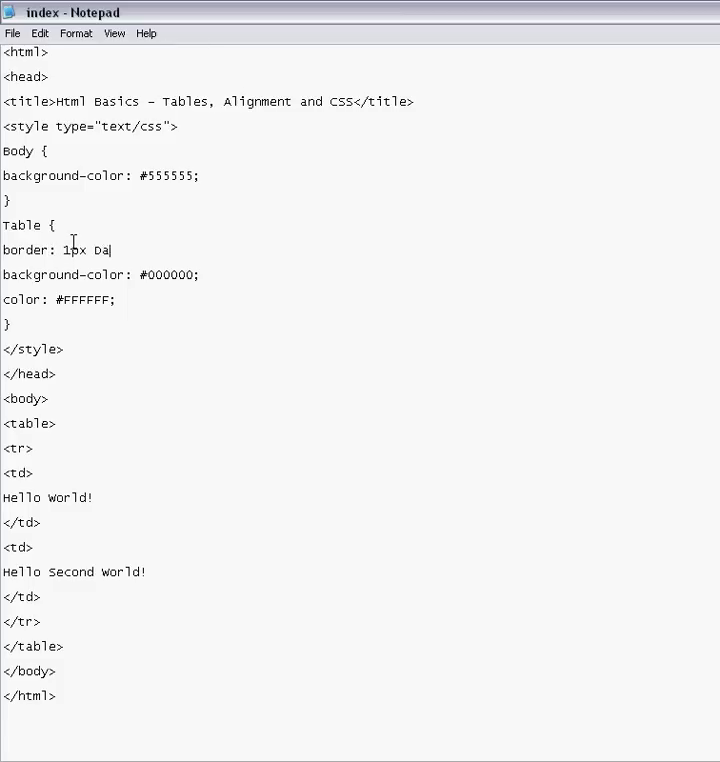
text(shed)
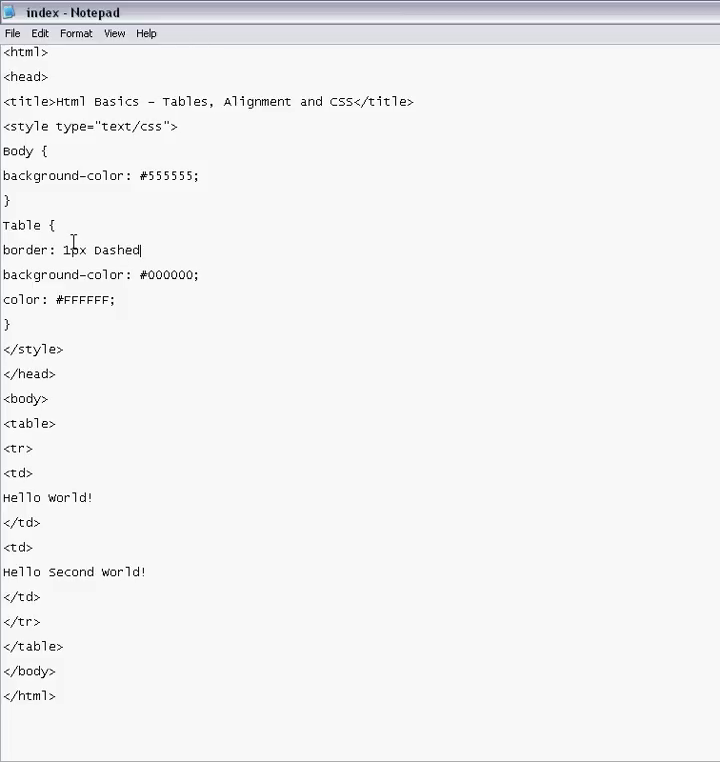
key(Backspace)
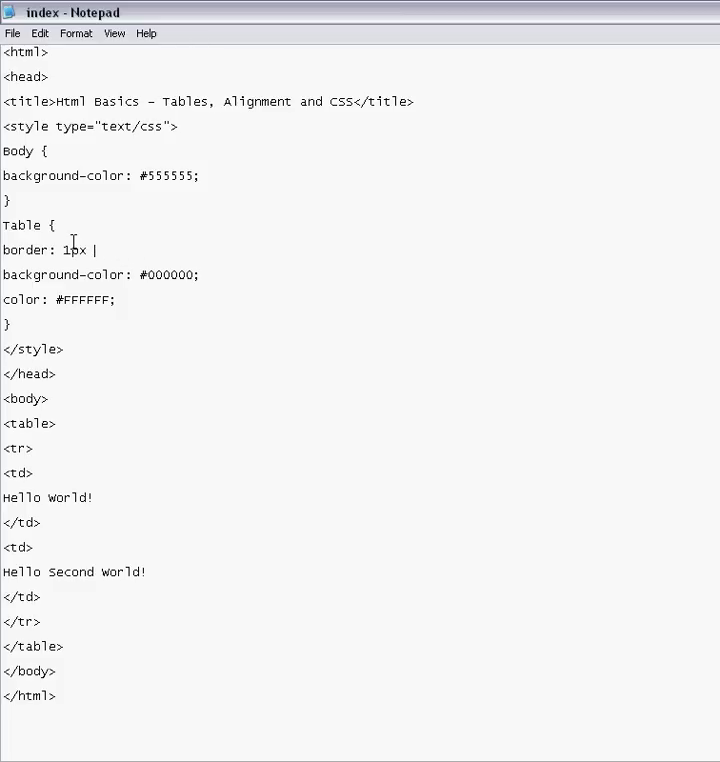
text(Solid)
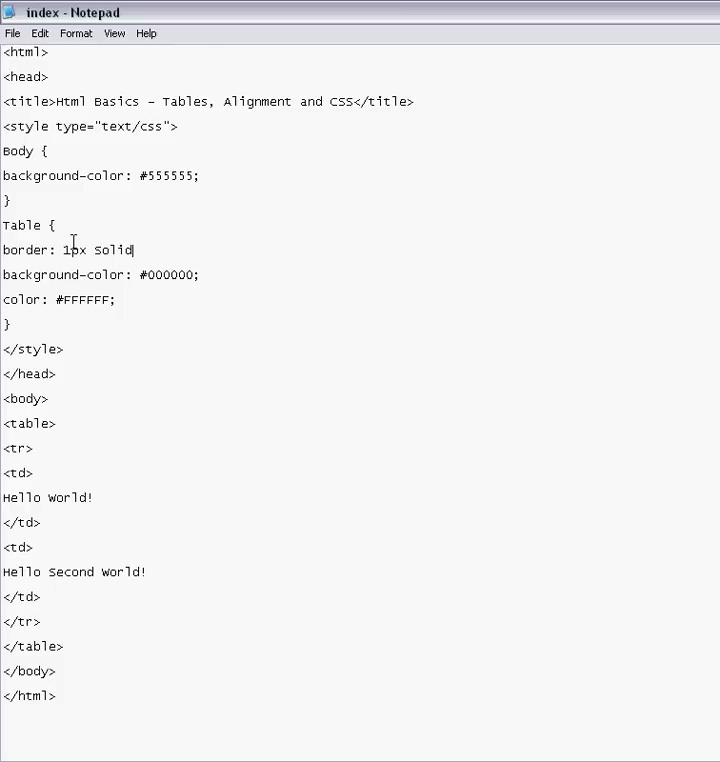
text(#5555)
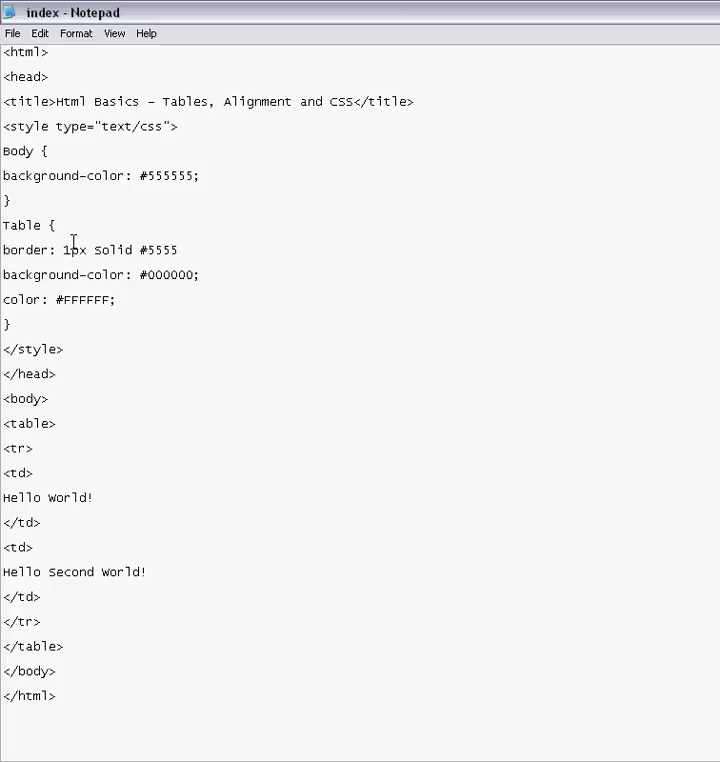
text(66)
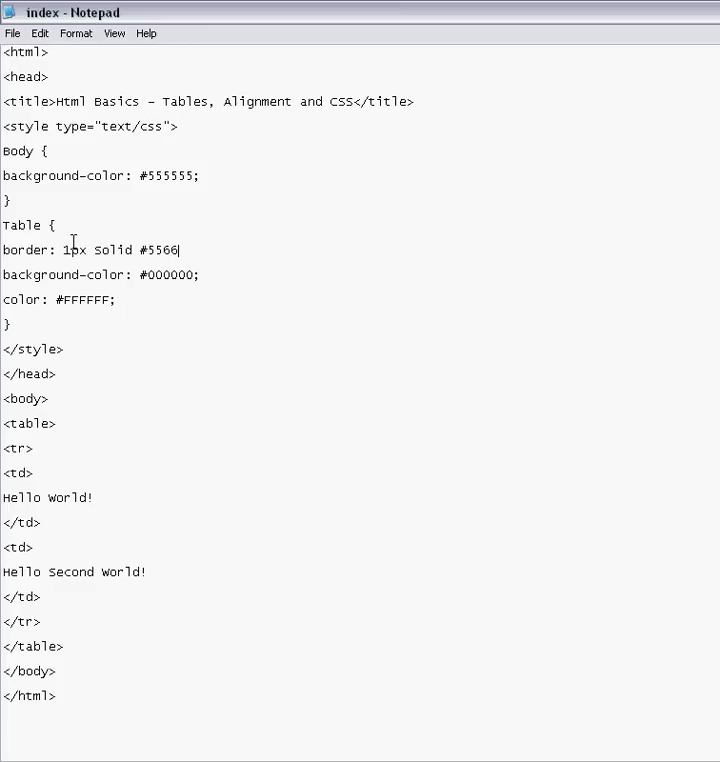
text(99;)
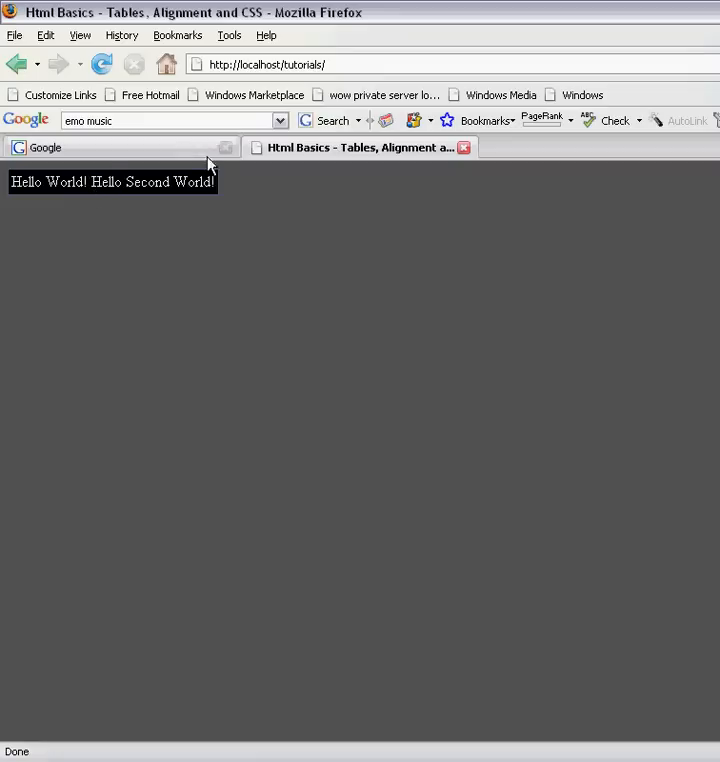
mouse_move(247, 220)
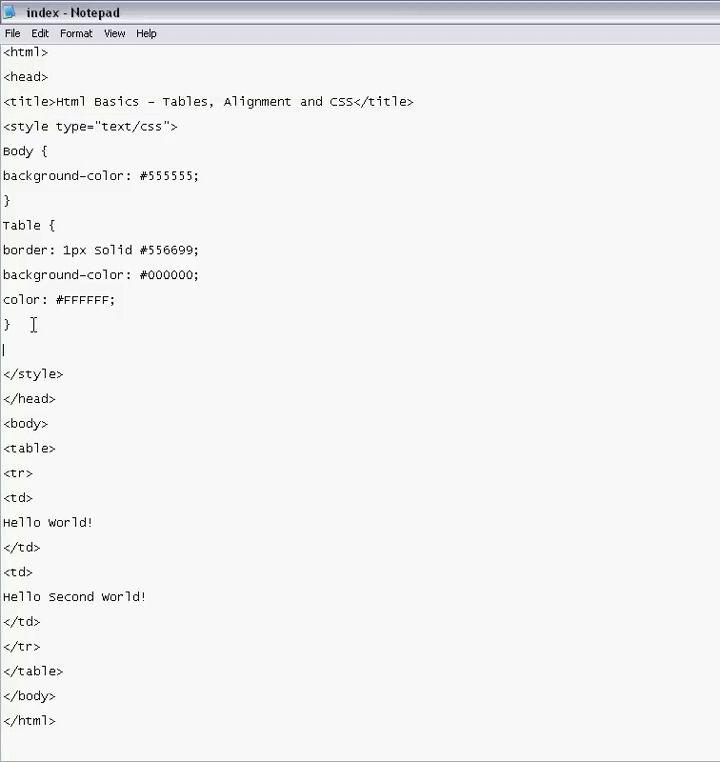
Write a #border rule with border: 1px Dashed #556699;.
text(#)
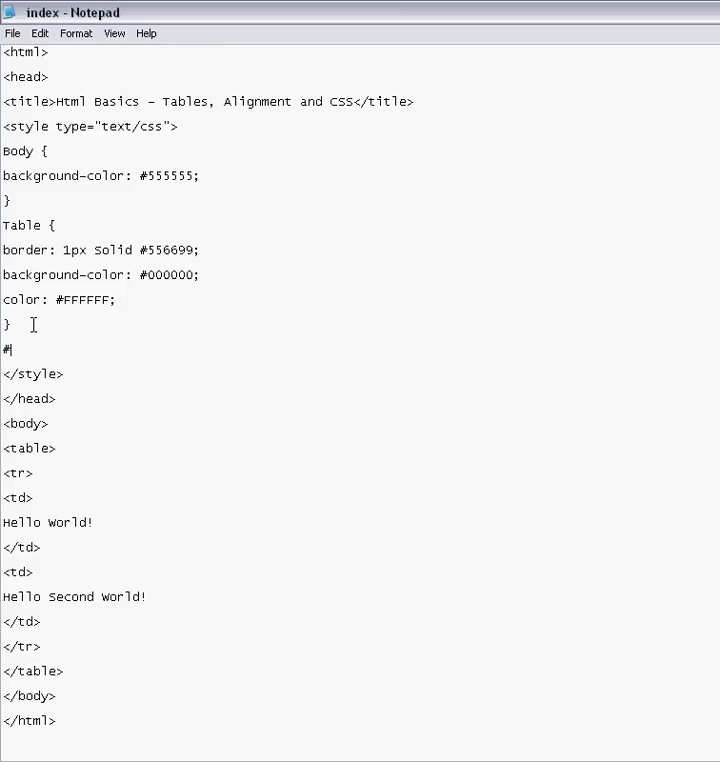
text(border {)
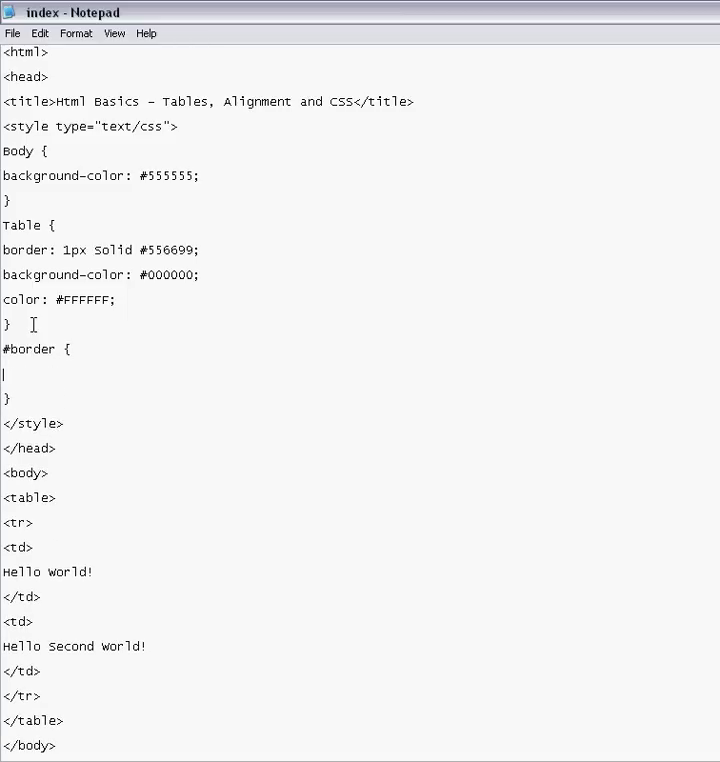
text(border:)
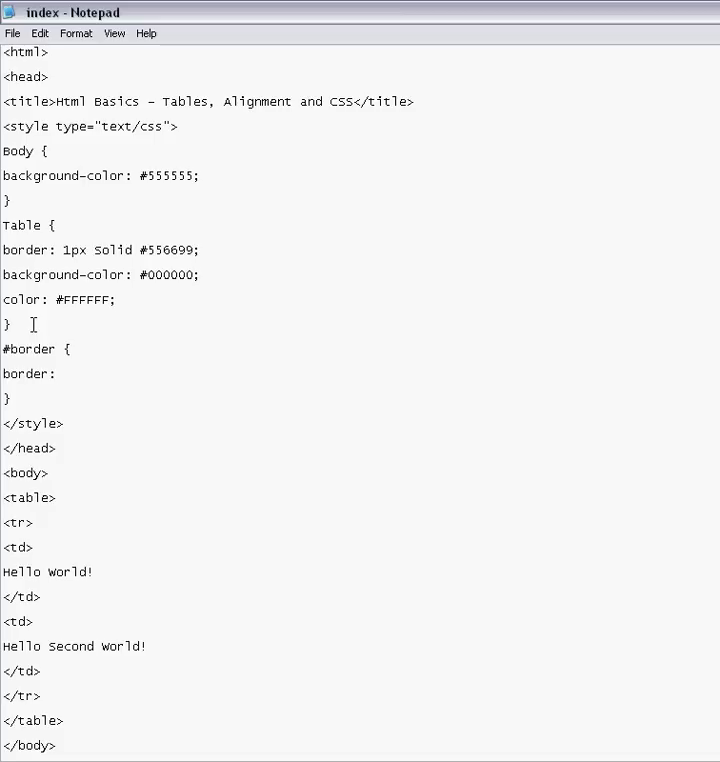
text(1px)
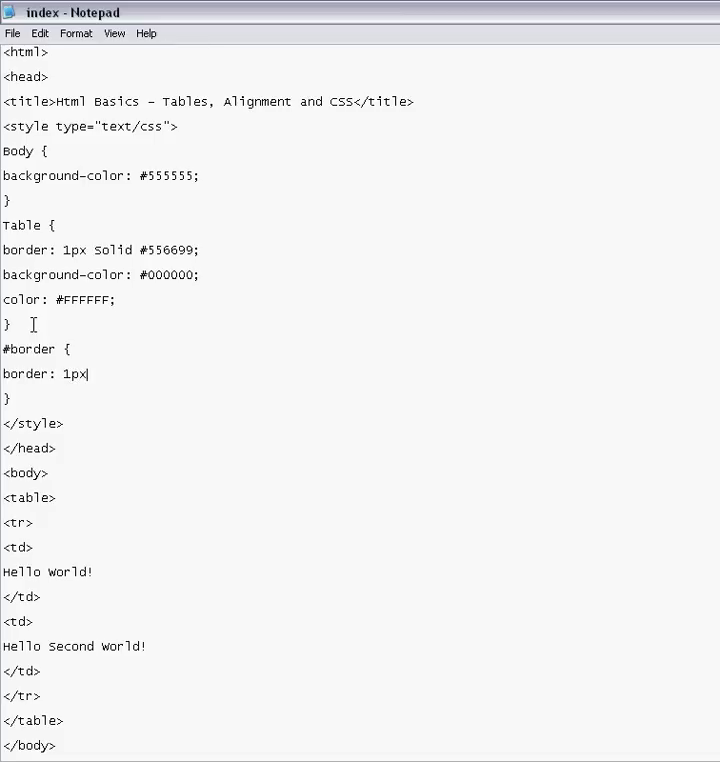
text(S)
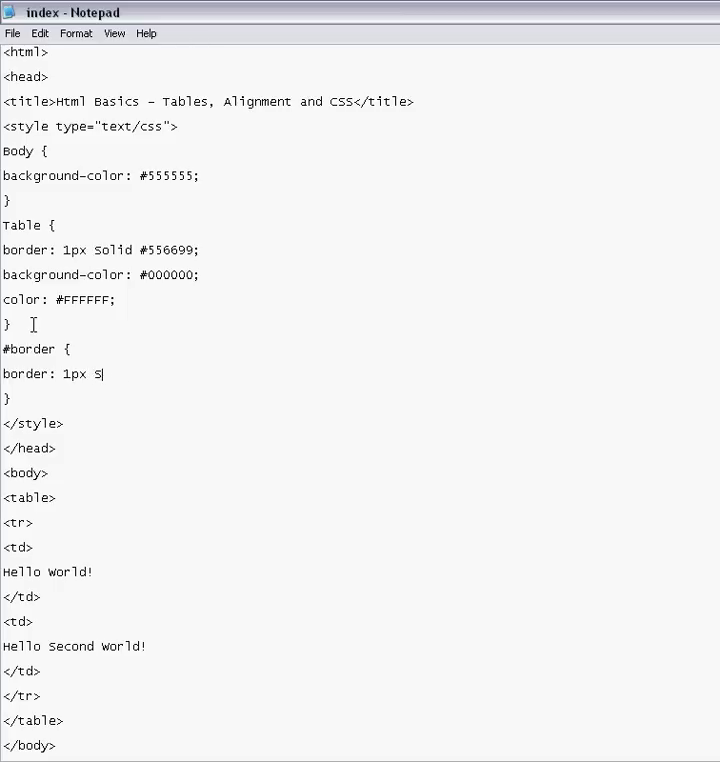
text(ashed)
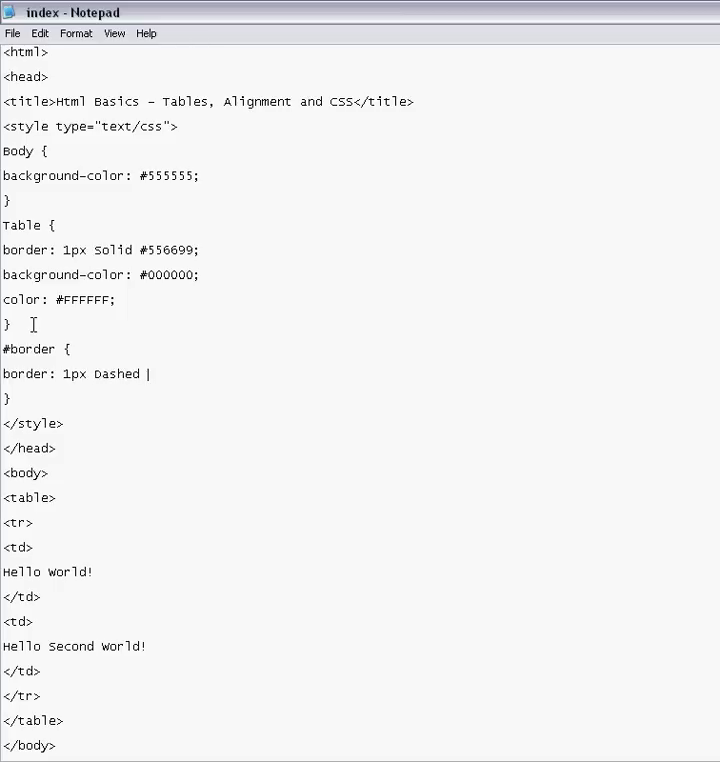
text(#55)
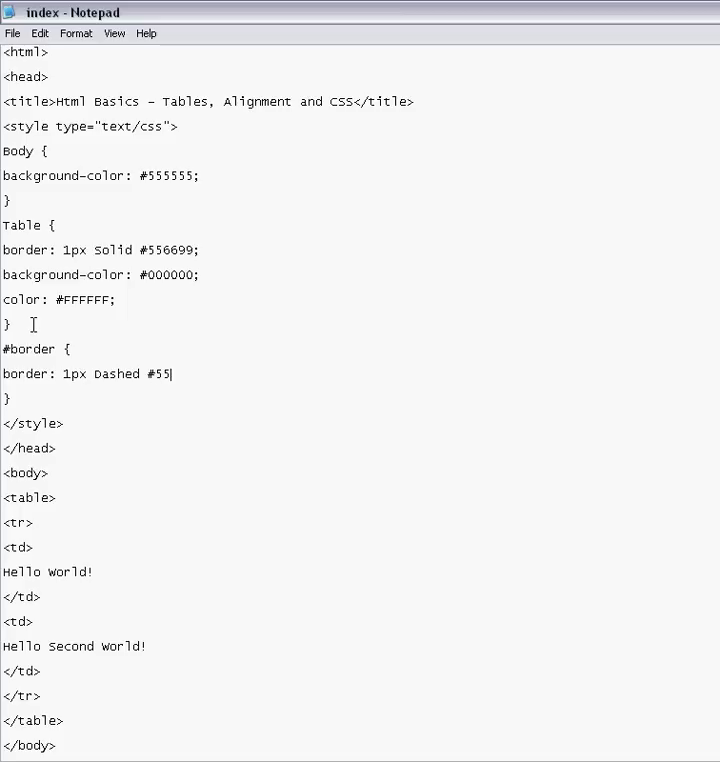
text(6699;)
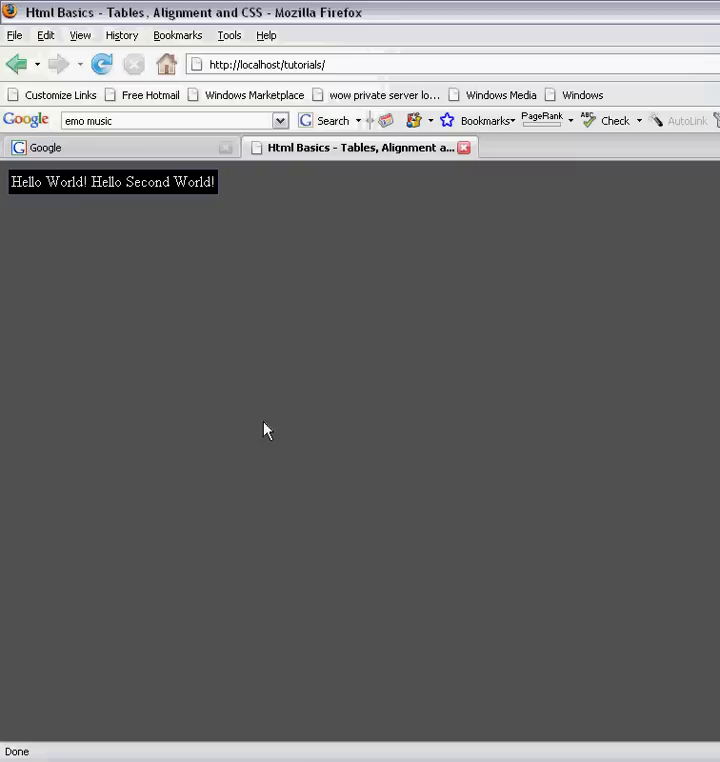
mouse_move(295, 405)
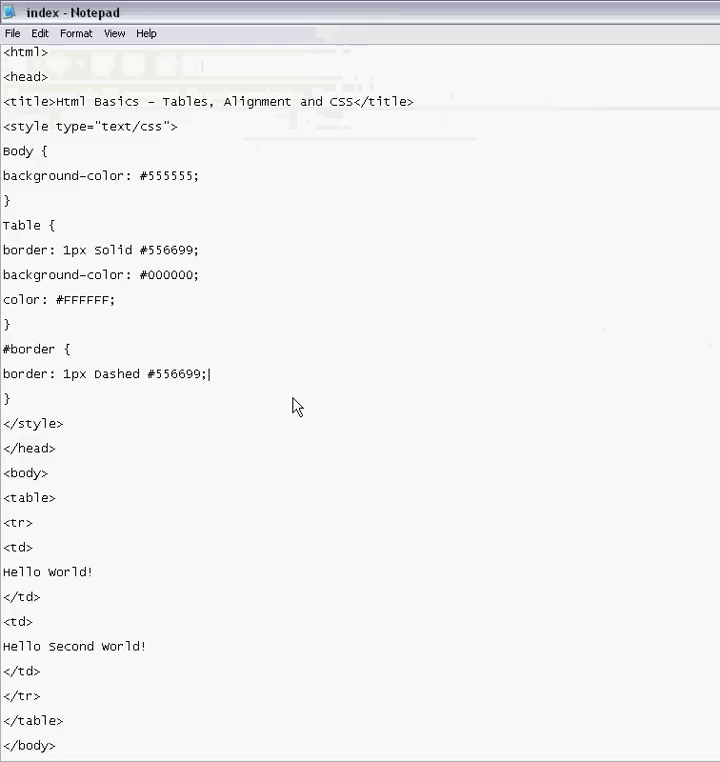
Add id="border" to the first cell's opening <td> tag.
double_click(40, 349)
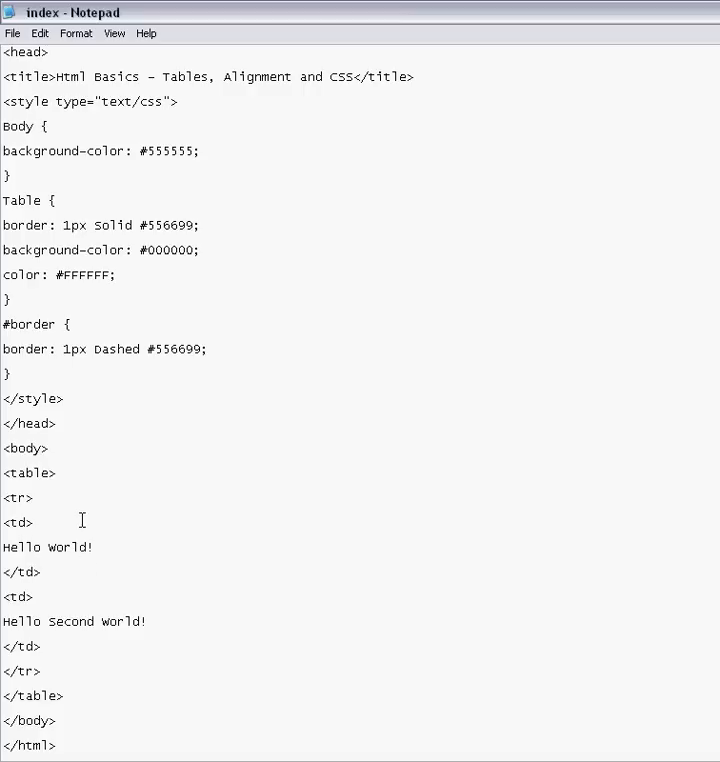
click(36, 522)
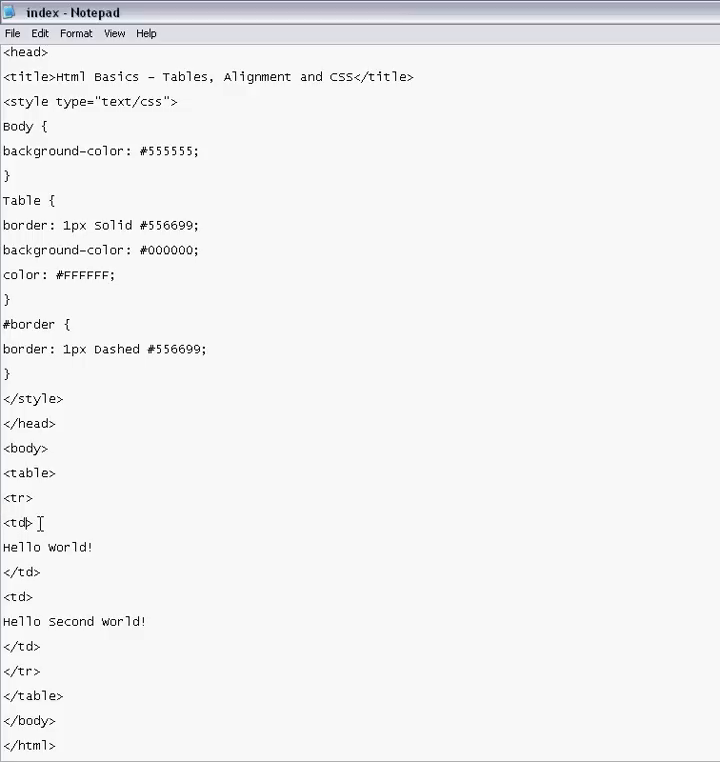
text(id)
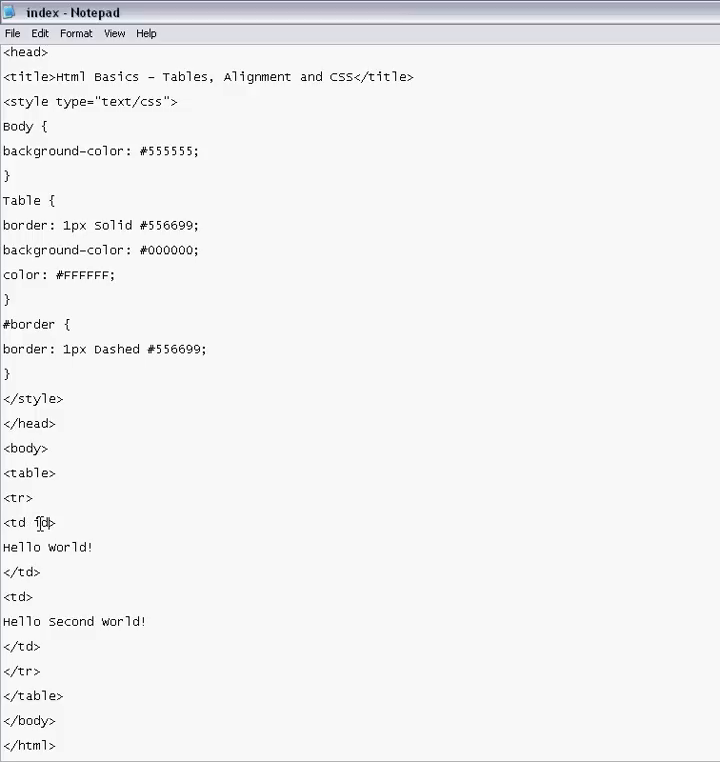
text(="bo)
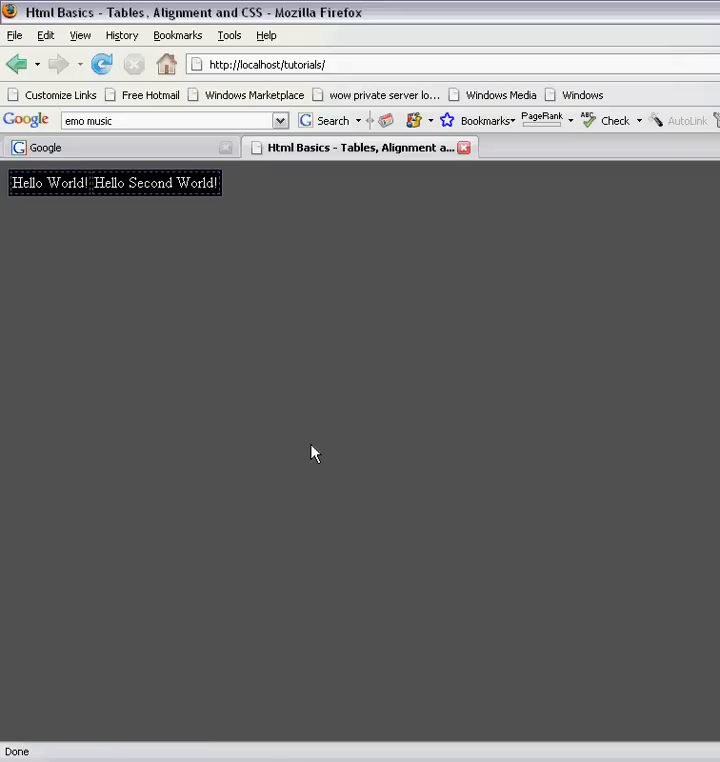
mouse_move(313, 444)
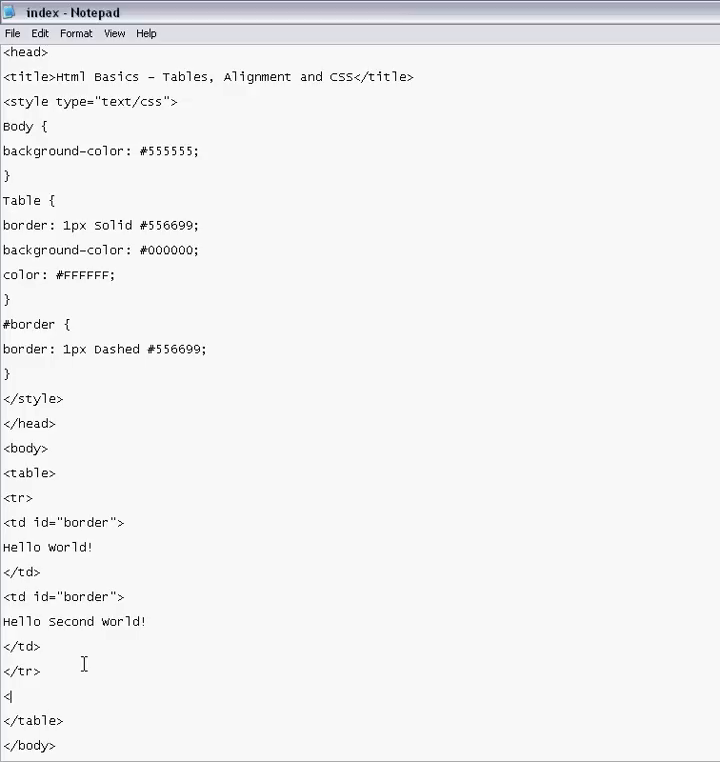
Type a new <tr> with a <td> reading 'Hello Third World!'.
text(tr>)
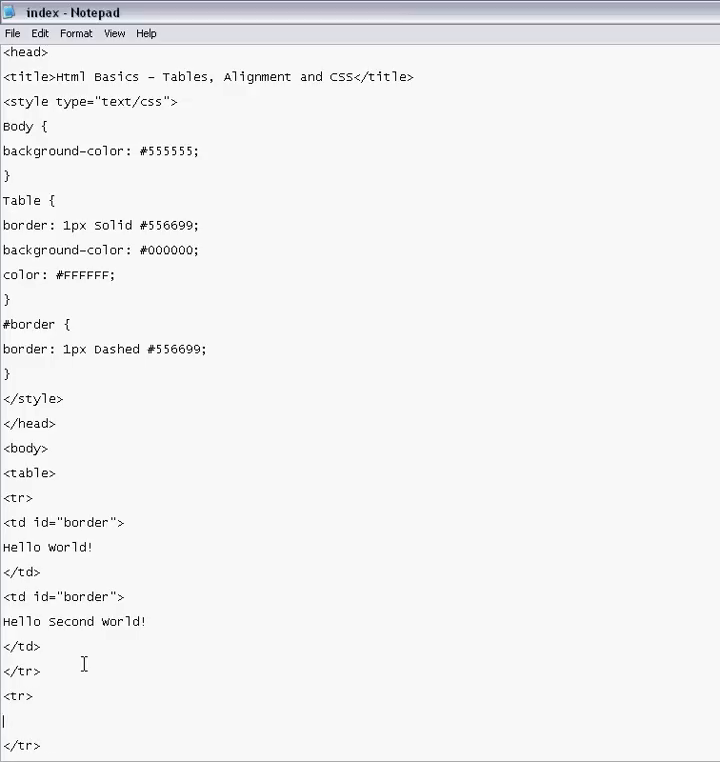
text(<td>)
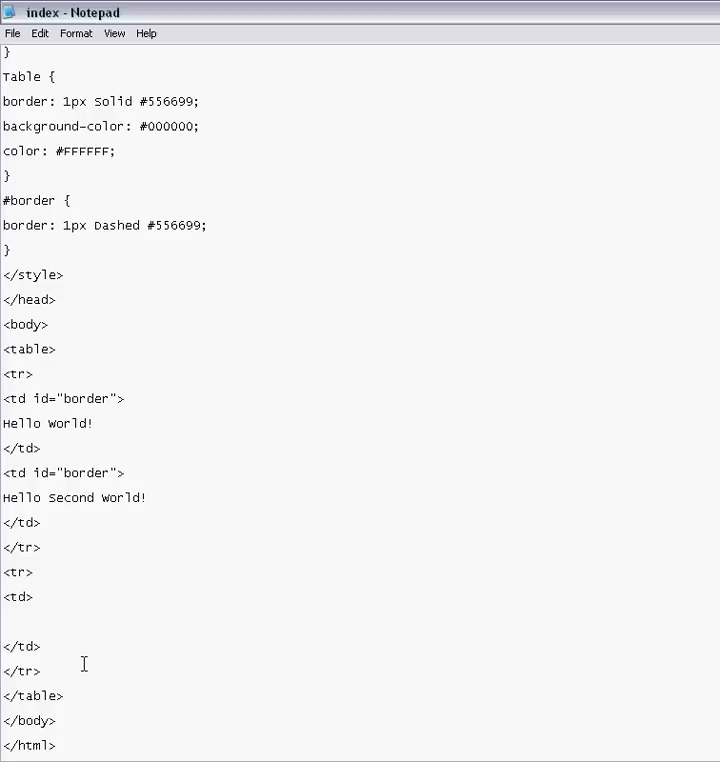
text(Hello)
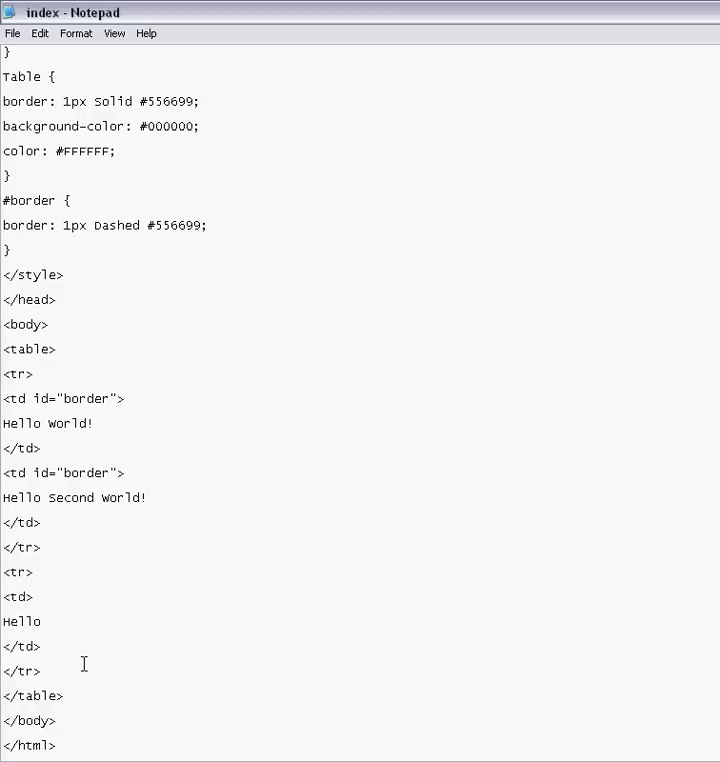
text(Thrid wo)
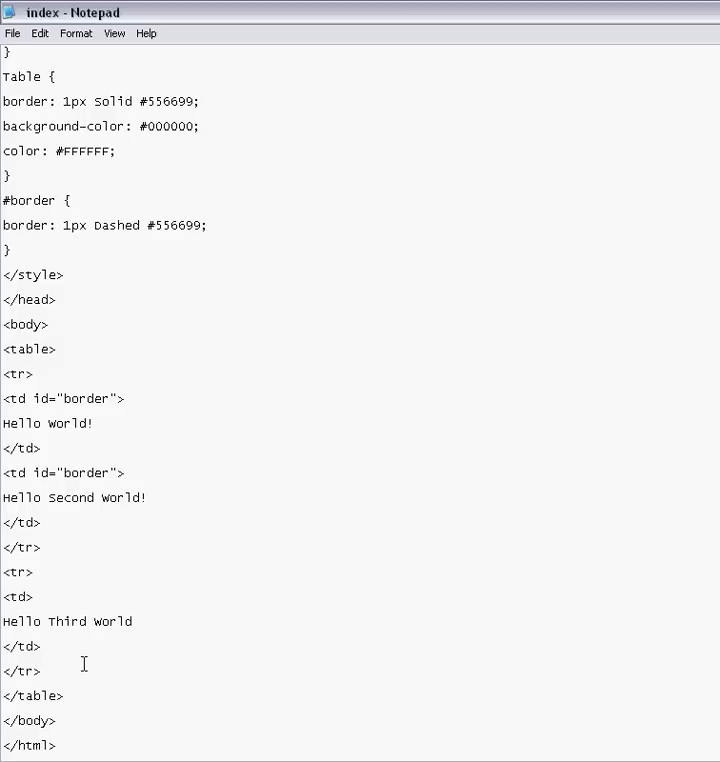
text(@)
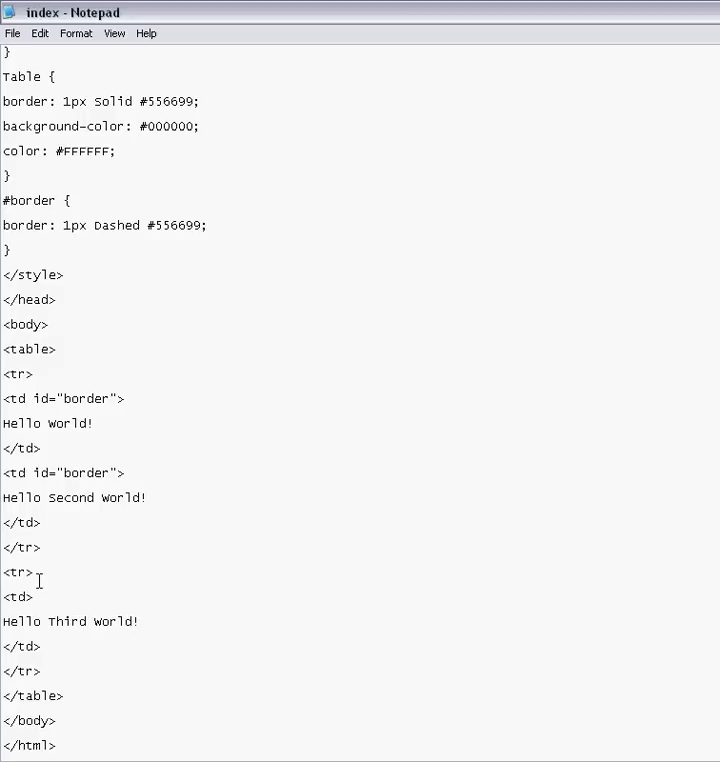
Add id="border" colspan="2" to the Hello Third World <td> tag and review the code.
text(do)
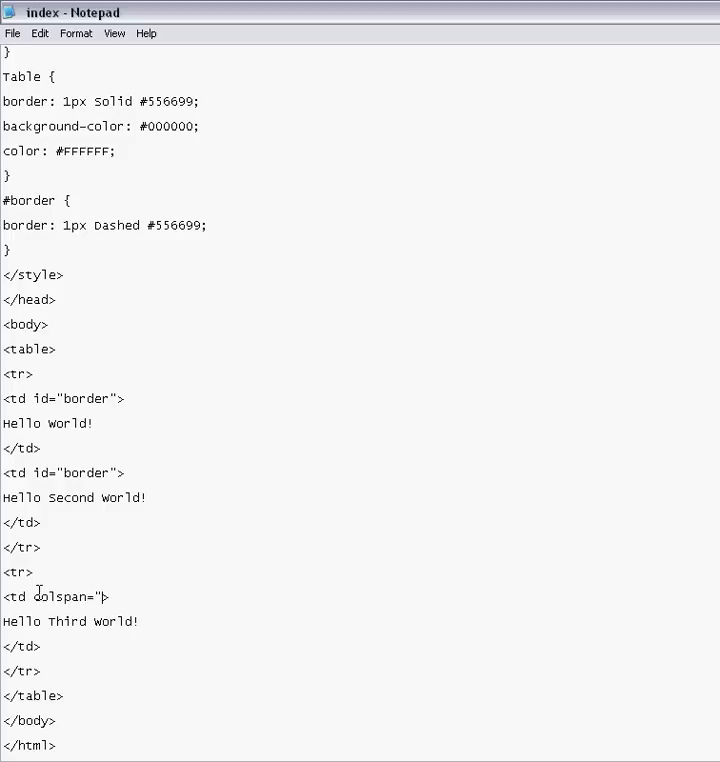
text(2)
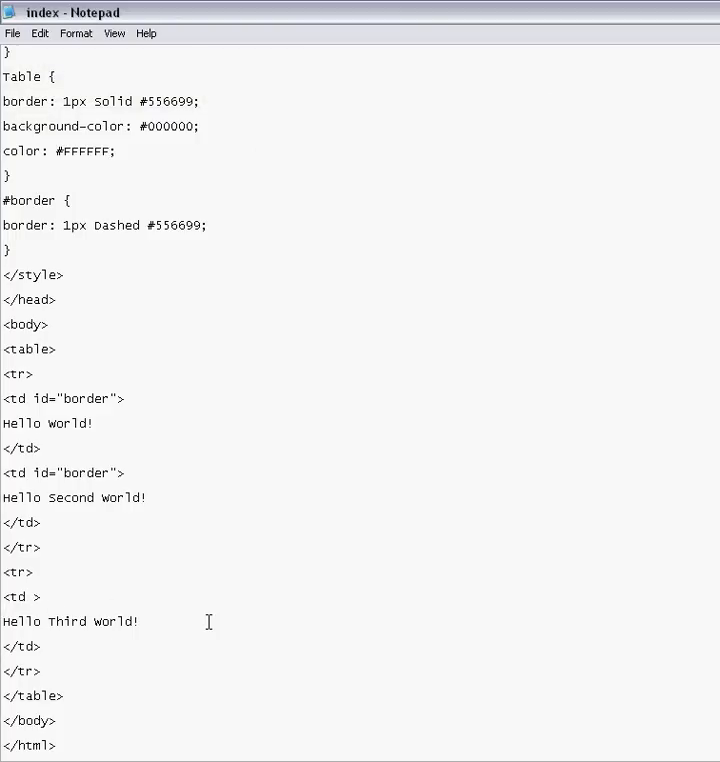
text(colspan="2)
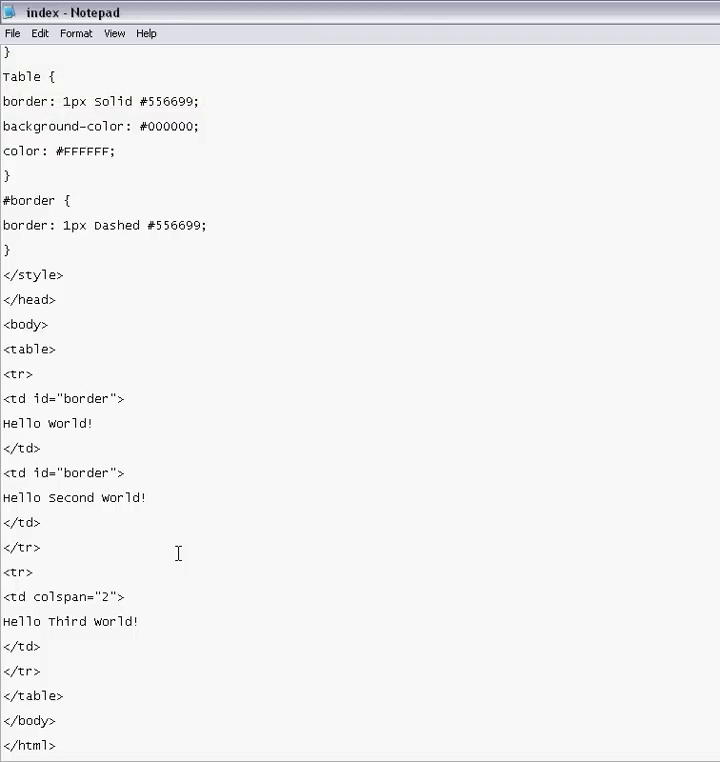
text(i)
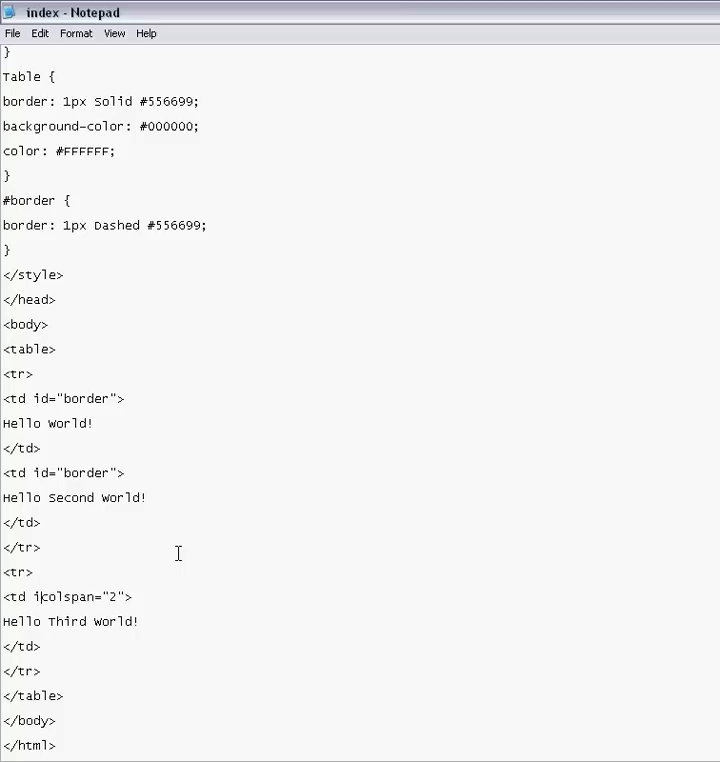
text(d="b")
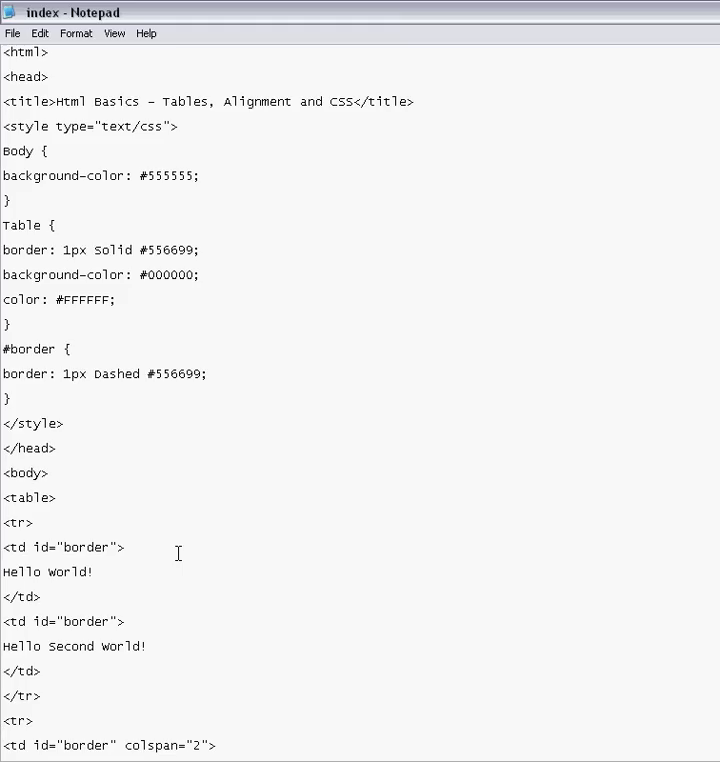
scroll(down, 3)
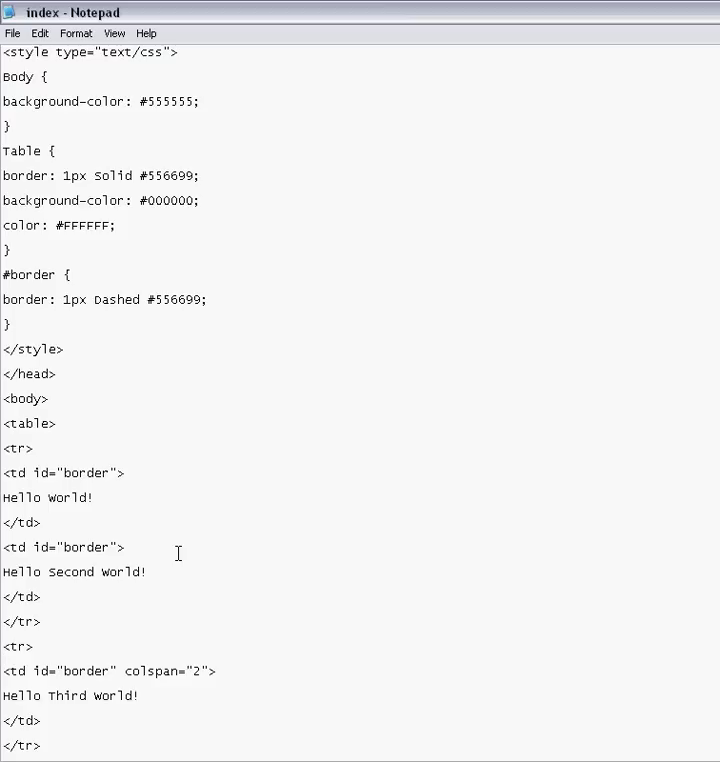
scroll(down, 3)
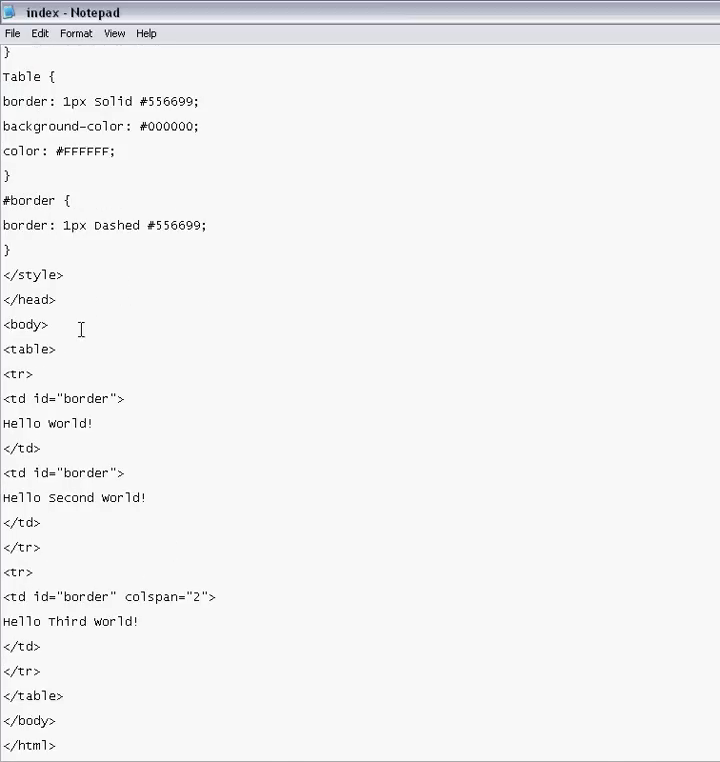
Add cellspacing="5" and cellpadding="3" to the <table> tag and save the page.
double_click(28, 349)
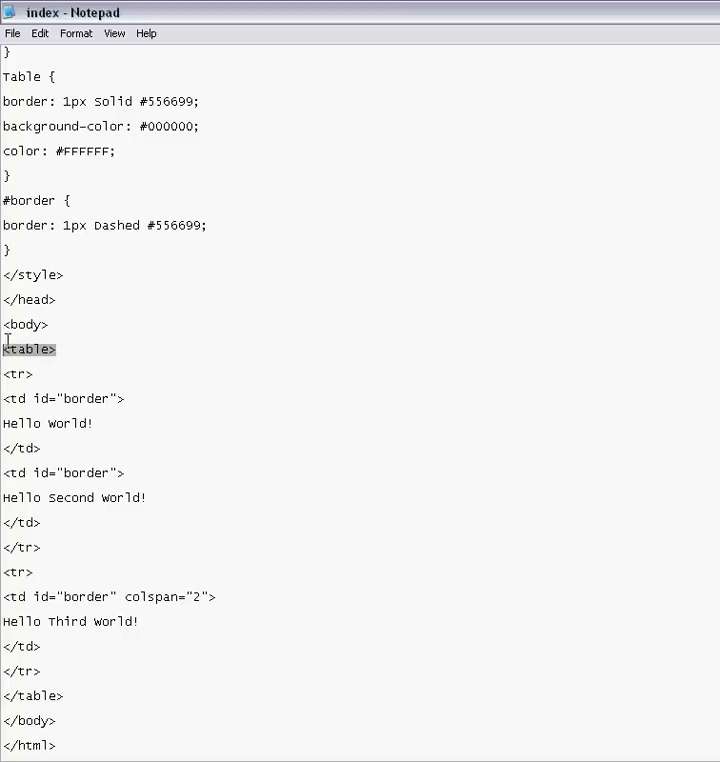
click(112, 351)
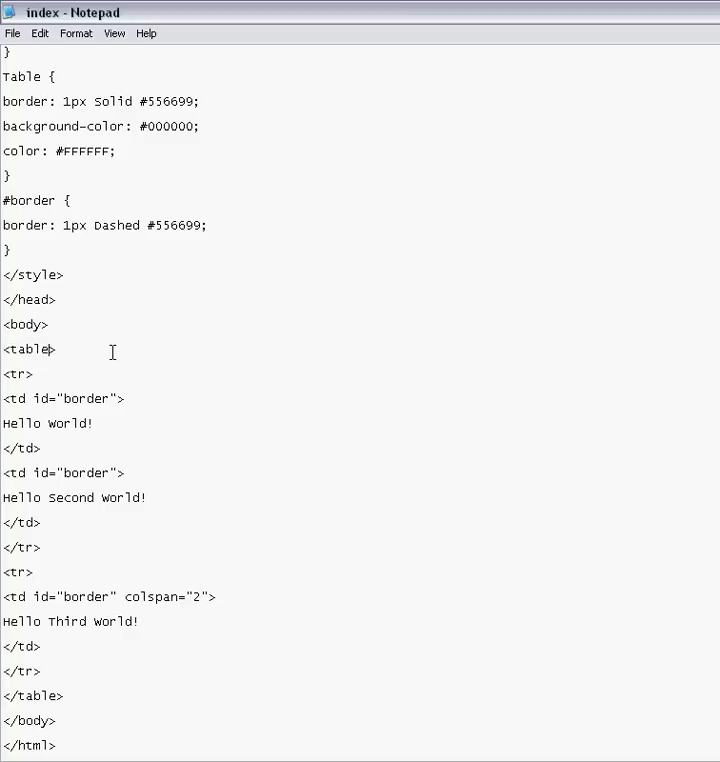
text(w)
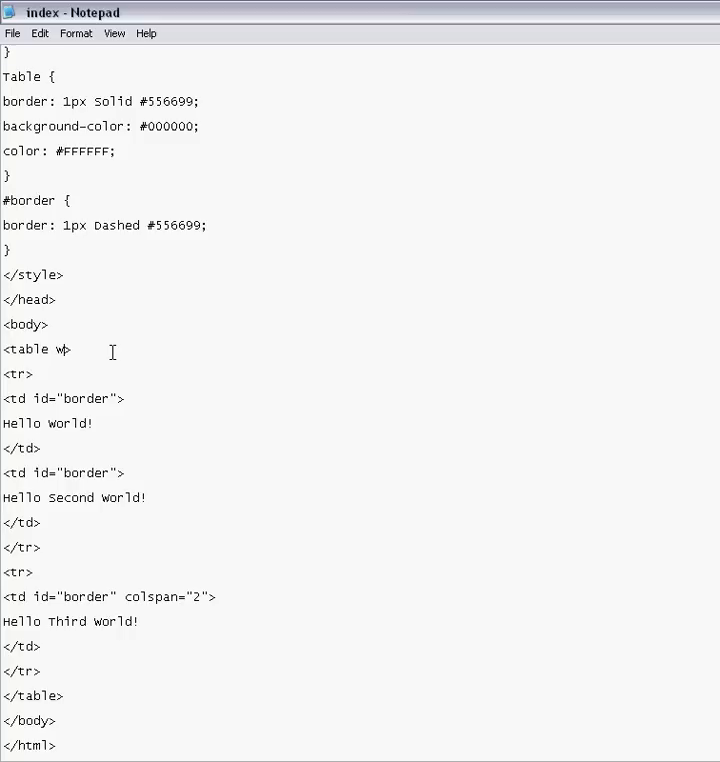
text(idth="750)
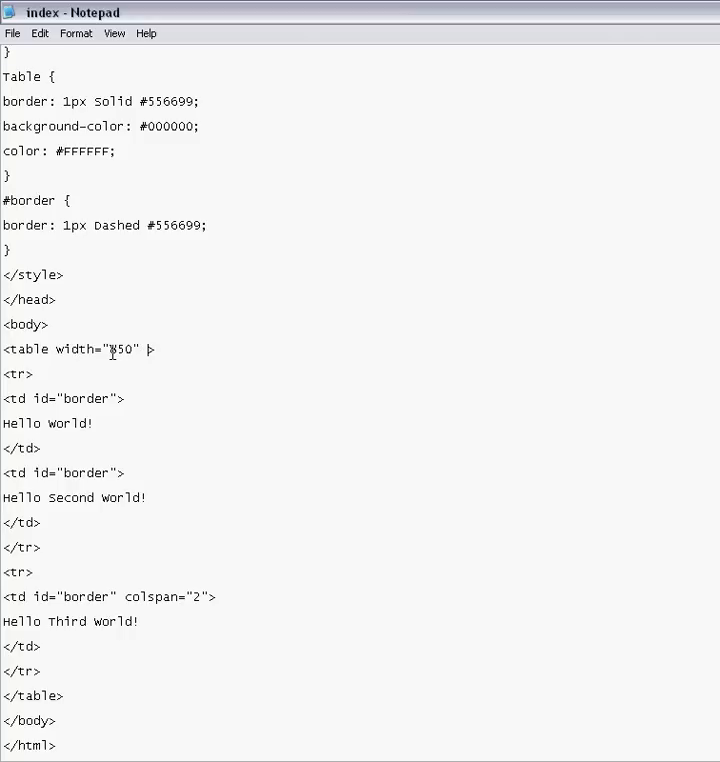
text(c)
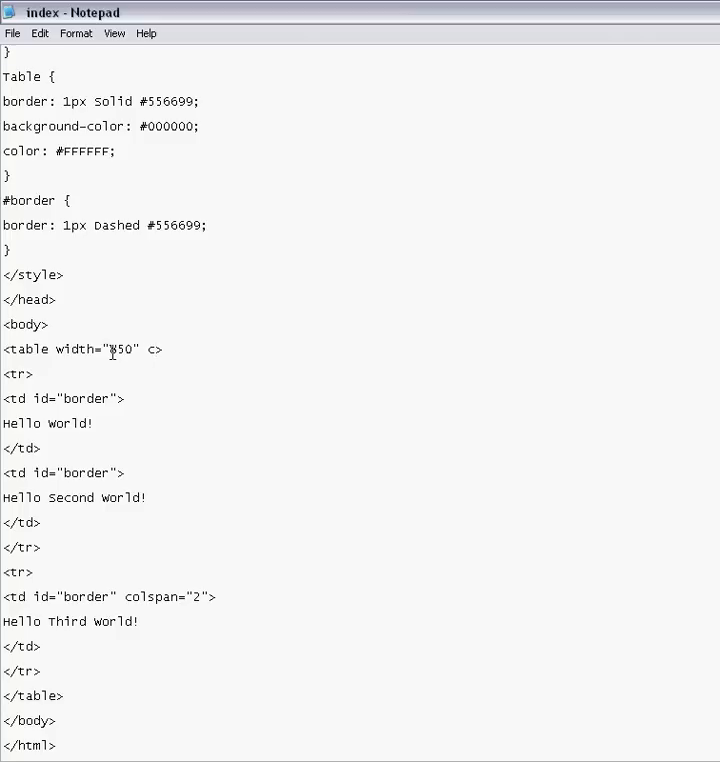
text(ellpacing)
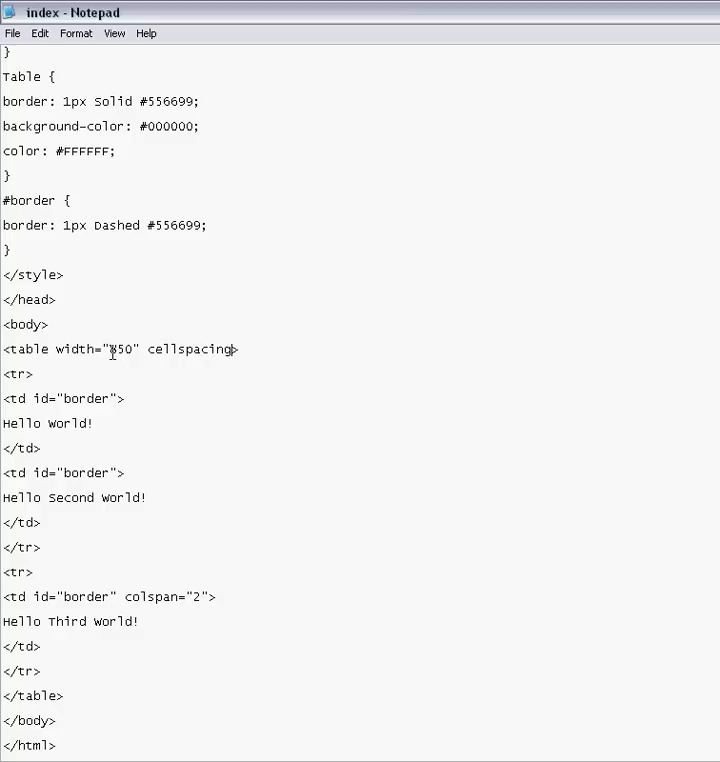
text(="5")
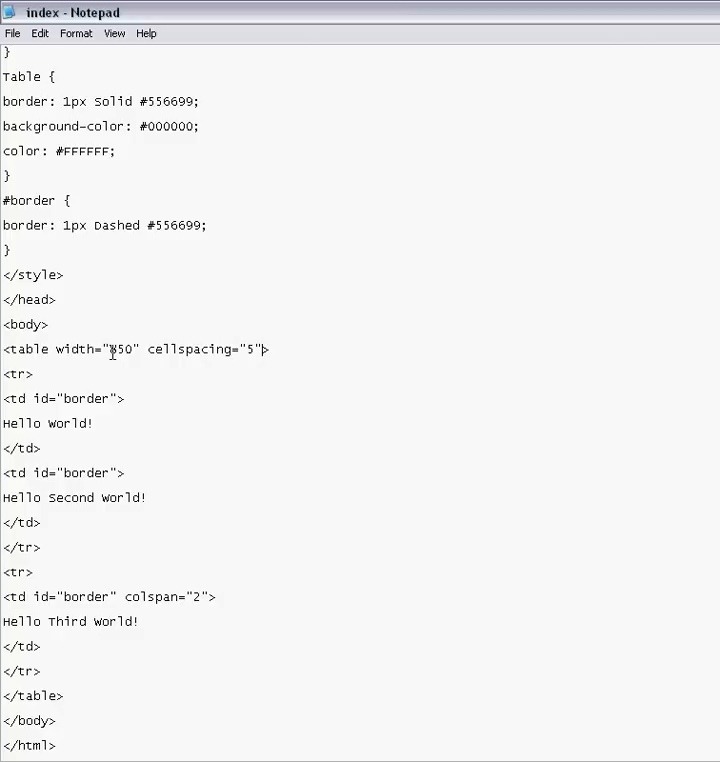
text(cell)
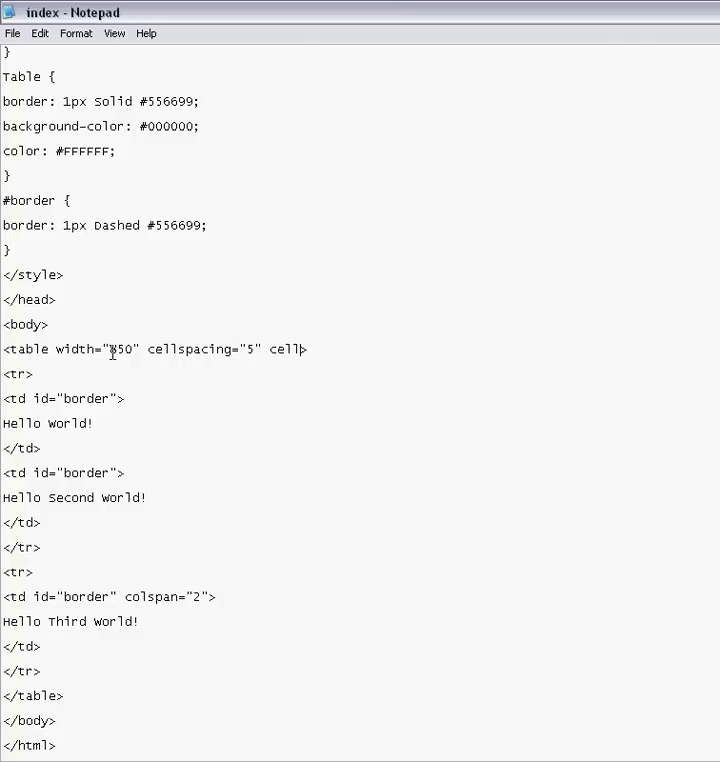
text(padding=)
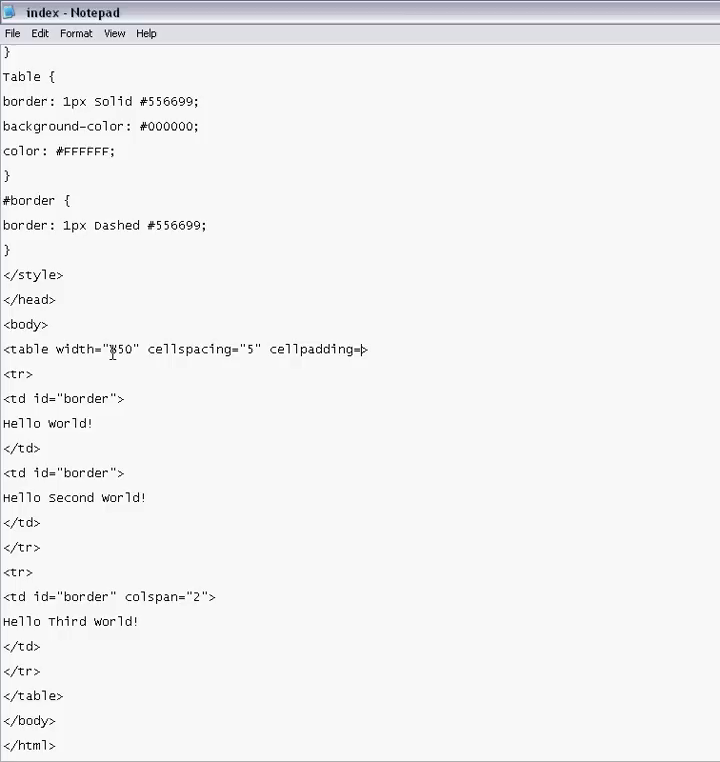
text(3")
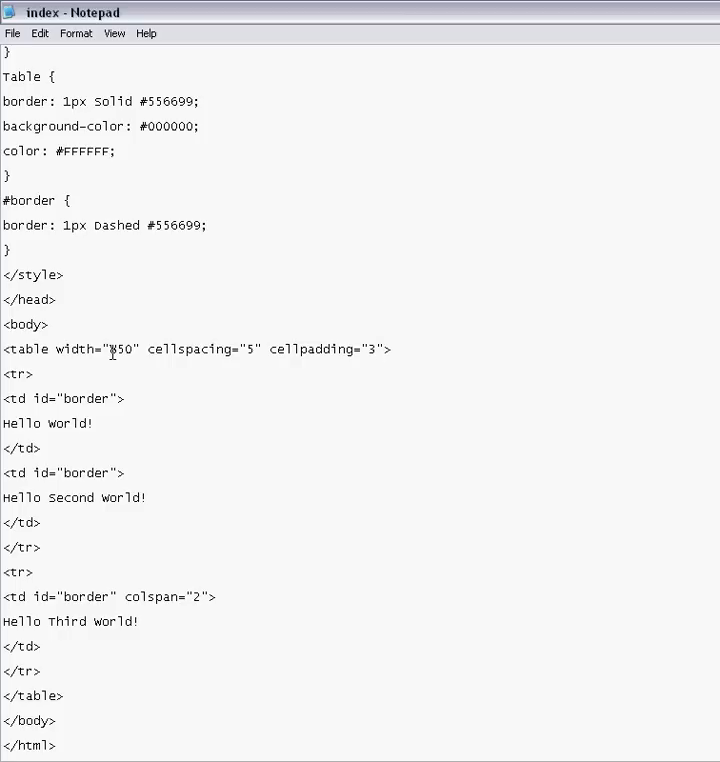
text(" ")
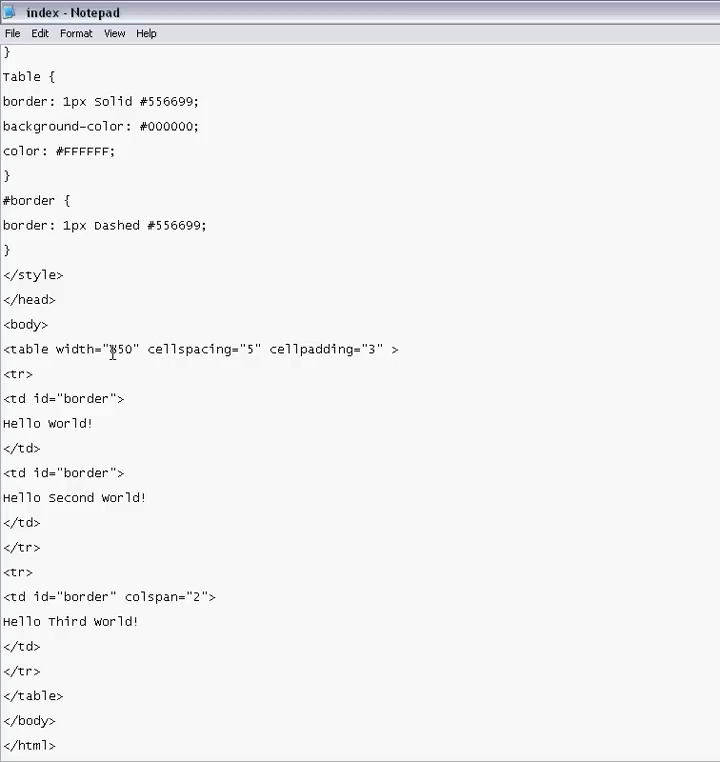
key(Backspace)
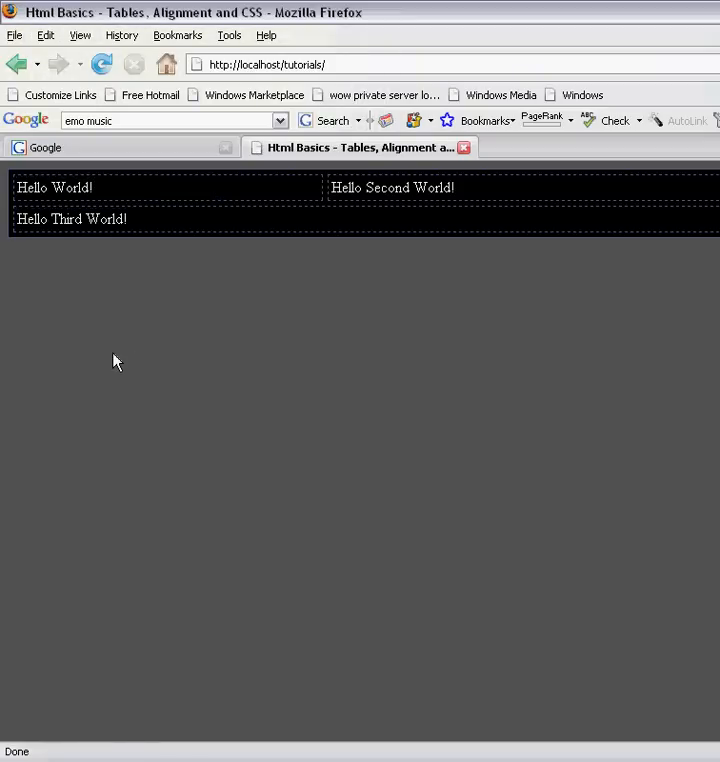
mouse_move(388, 210)
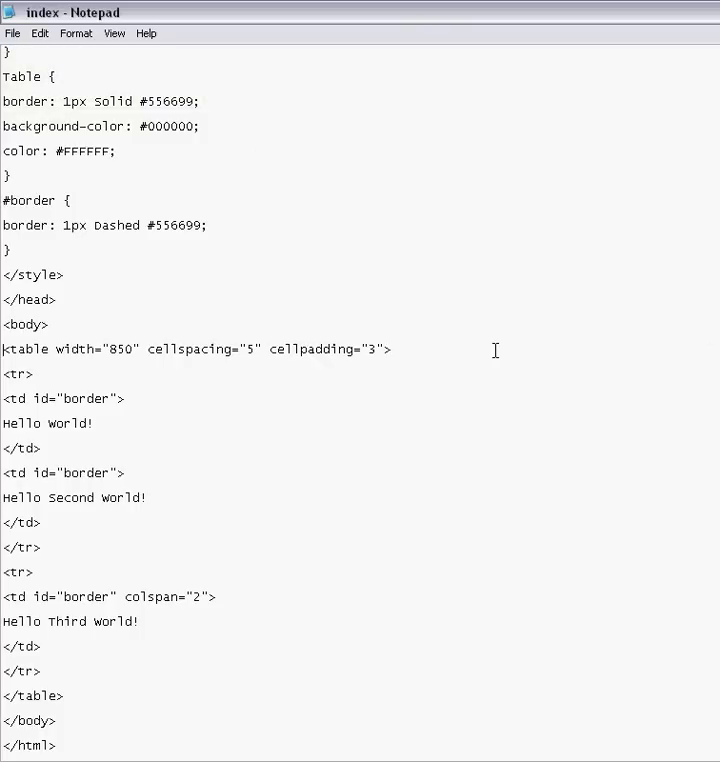
Add align="center" to the <table> tag after width="850".
text(|)
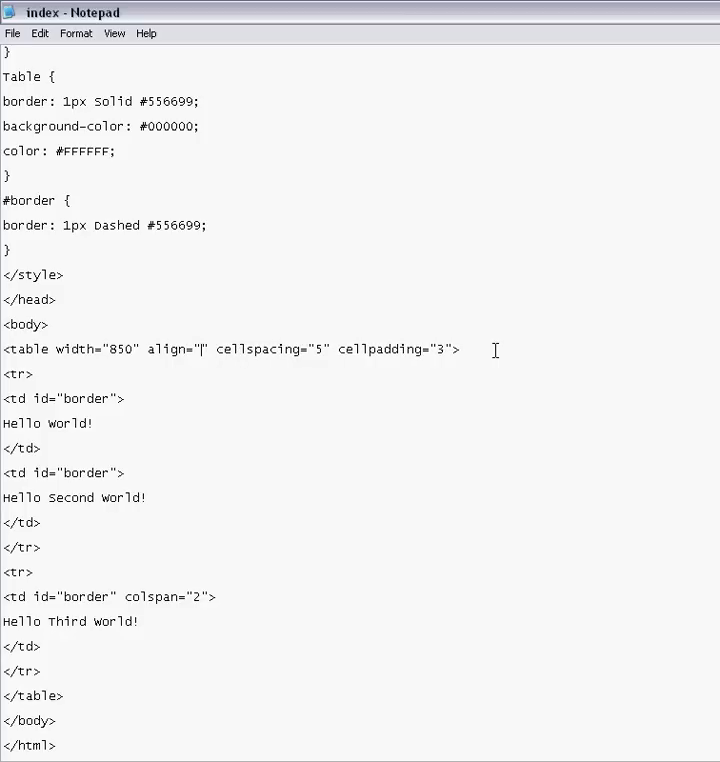
key(BackSpace)
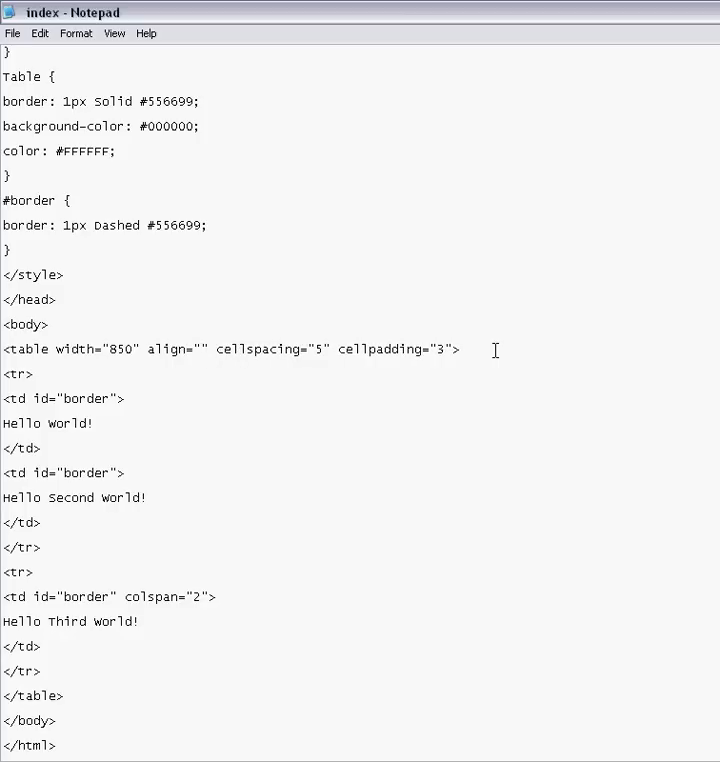
text(center)
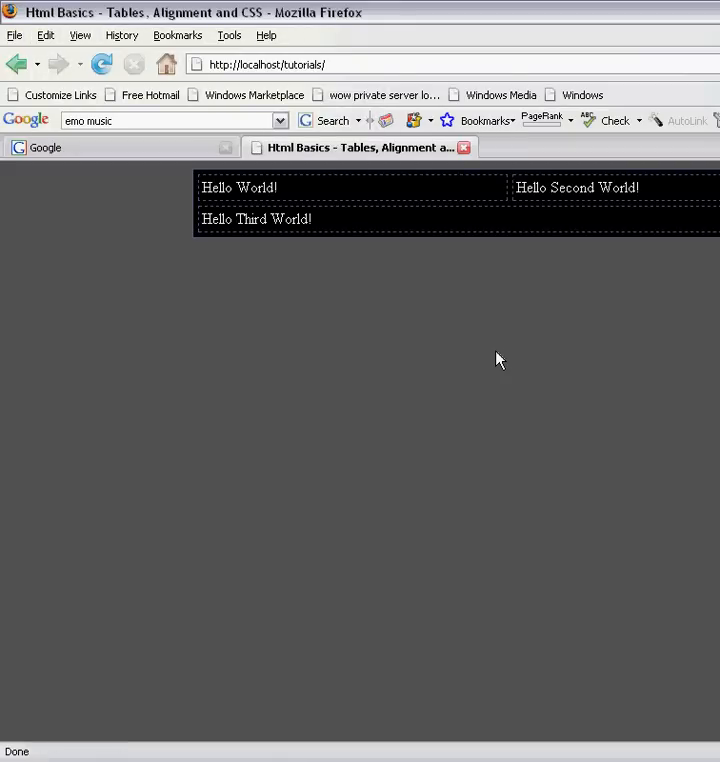
mouse_move(445, 221)
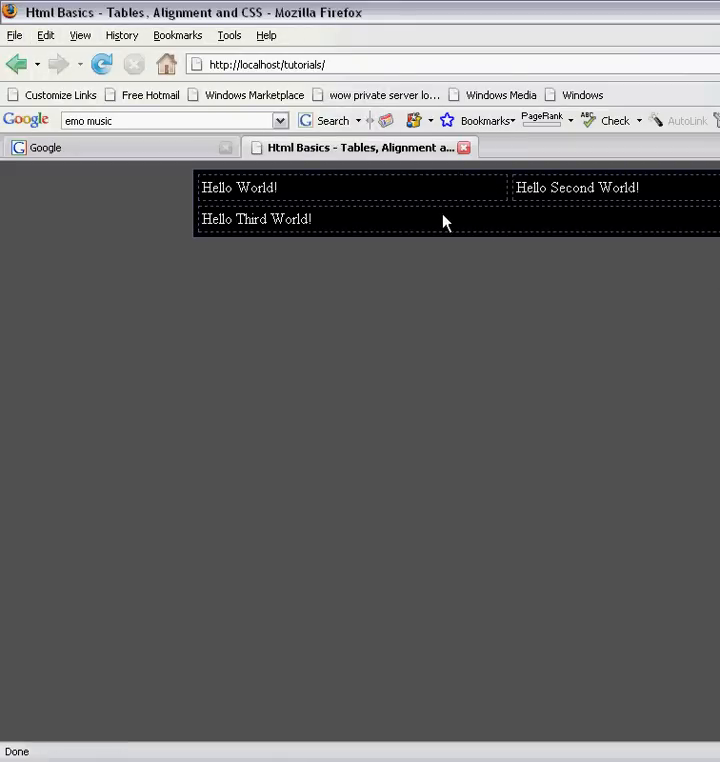
mouse_move(413, 207)
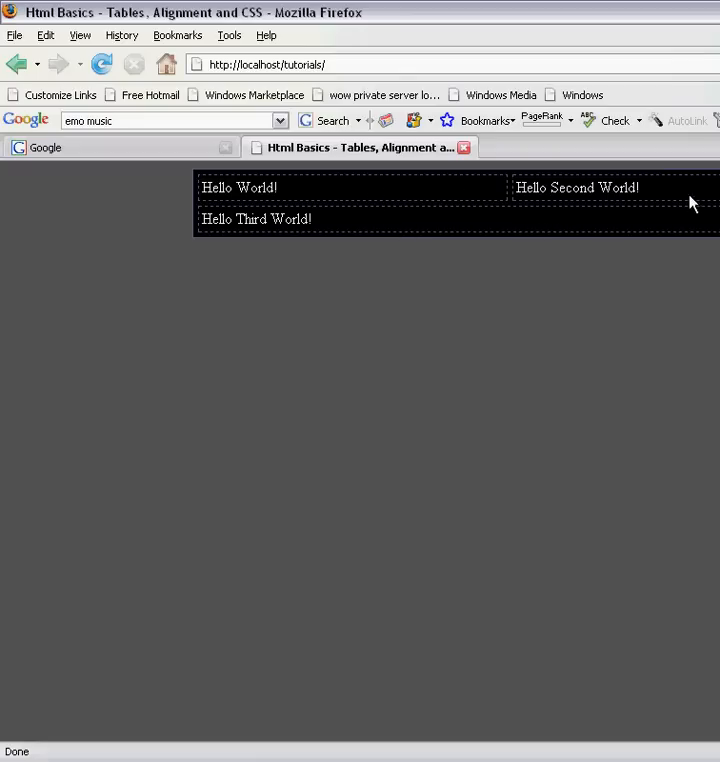
mouse_move(491, 272)
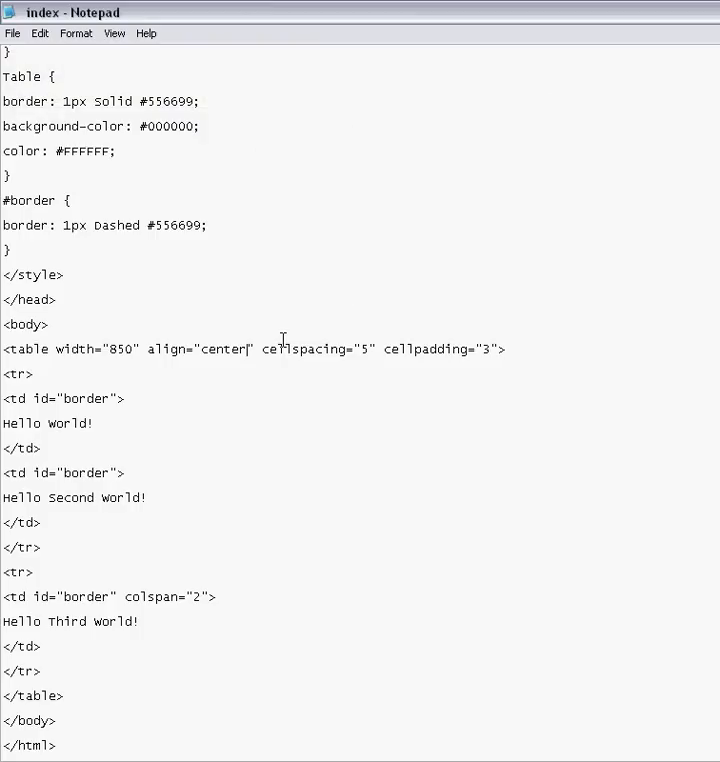
Duplicate the #border rule as #border:hover with background-color: #556699;.
scroll(up, 3)
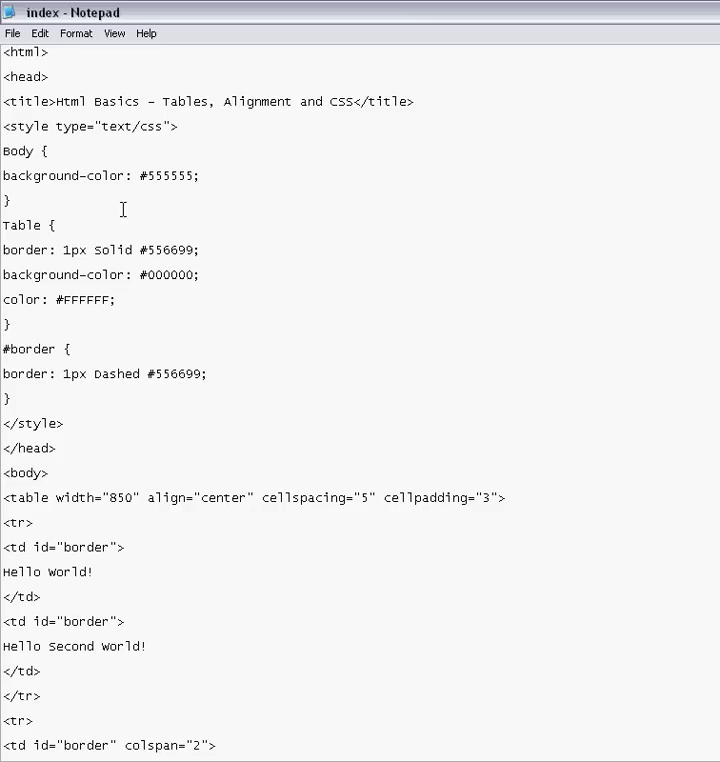
drag(3, 373, 7, 398)
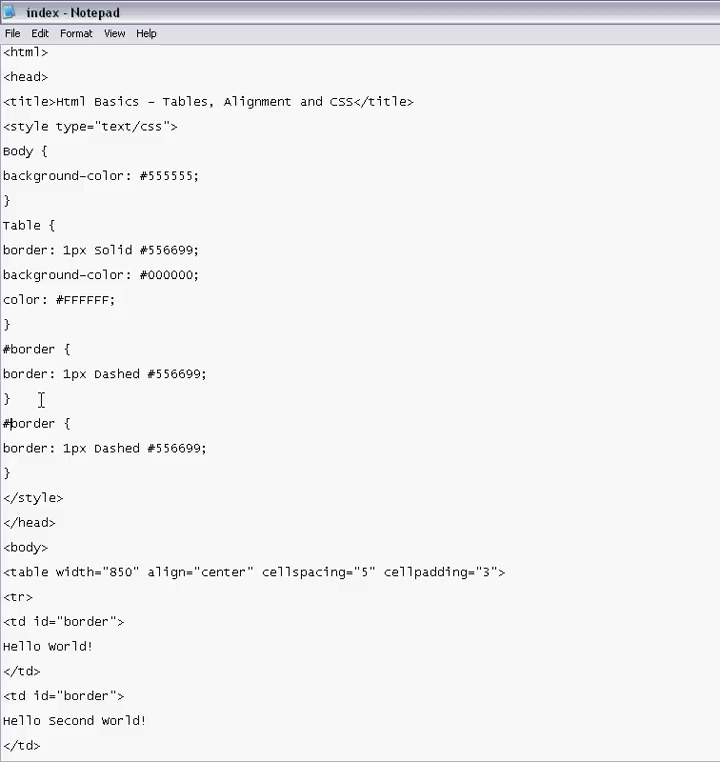
click(62, 423)
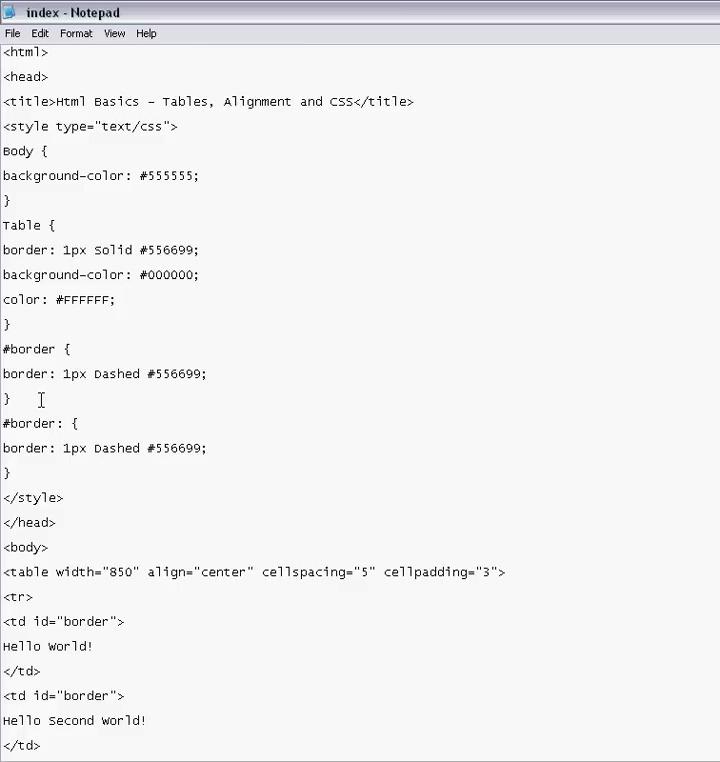
text(:hover)
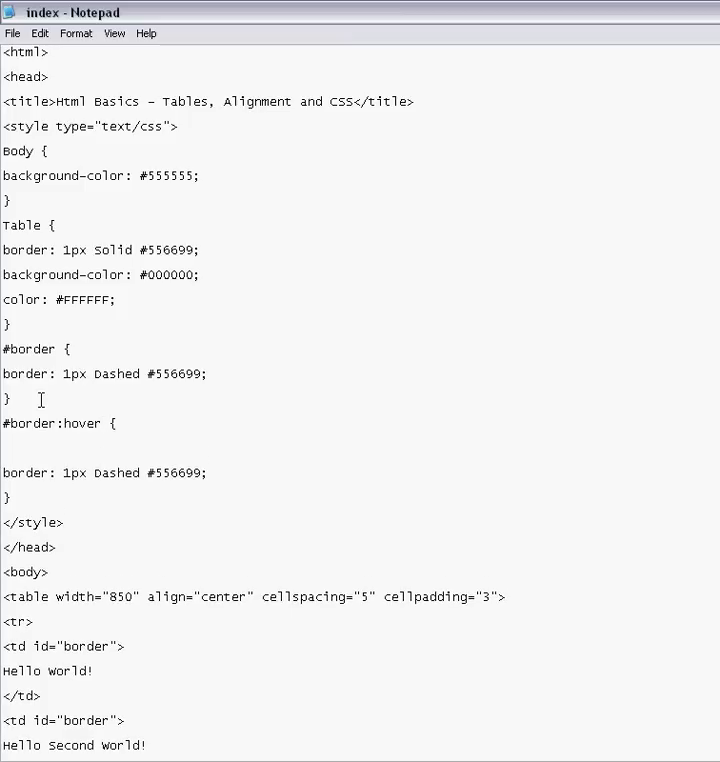
text(backgroun)
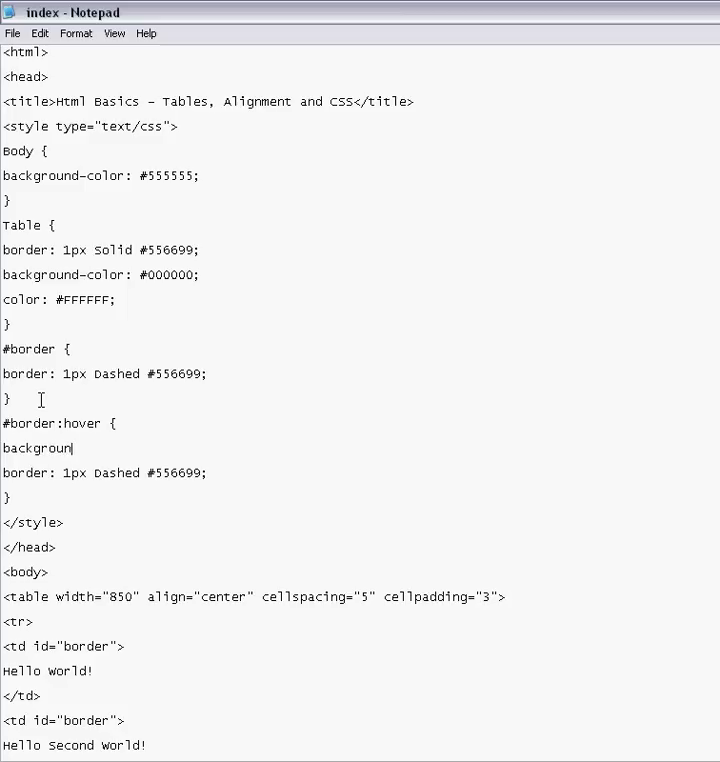
text(-color: #)
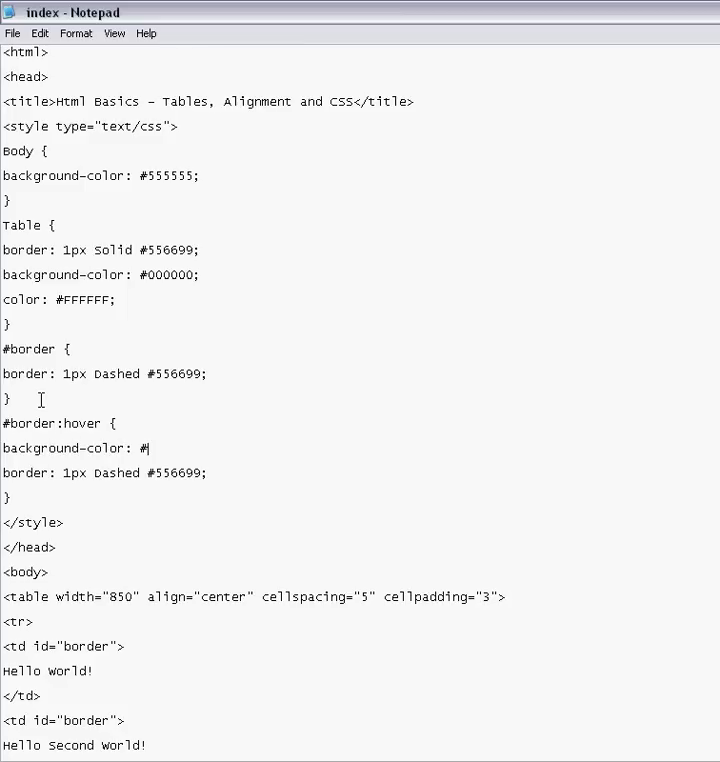
text(5566)
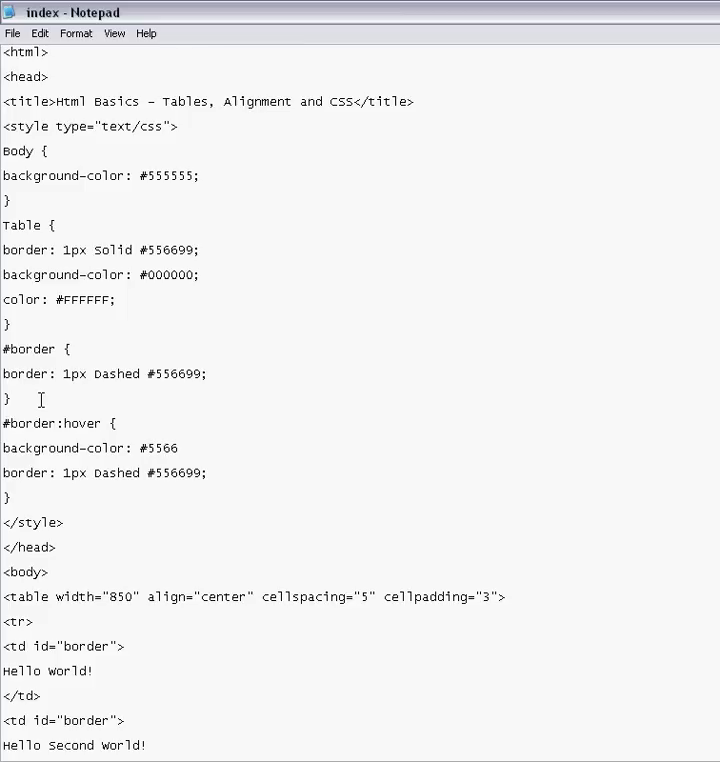
text(99;)
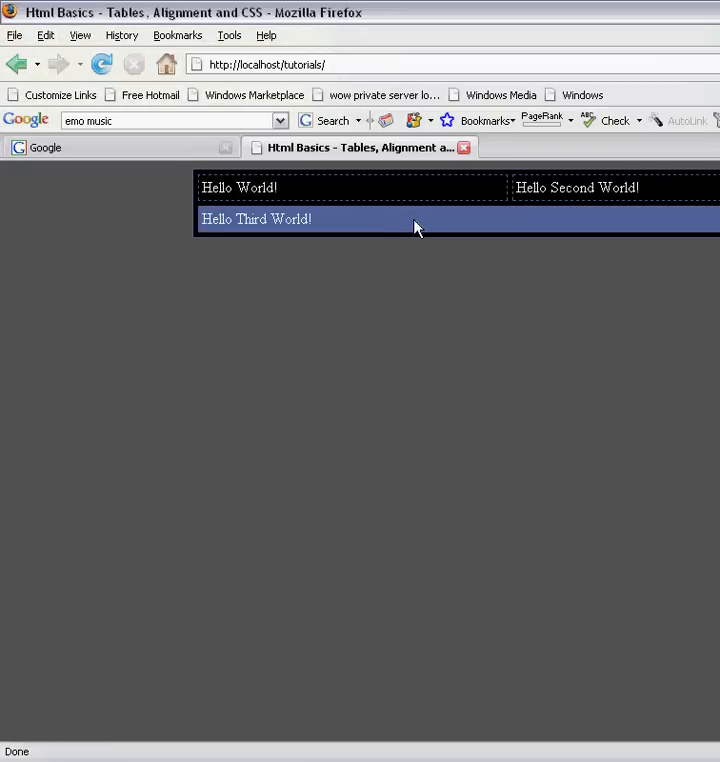
mouse_move(594, 217)
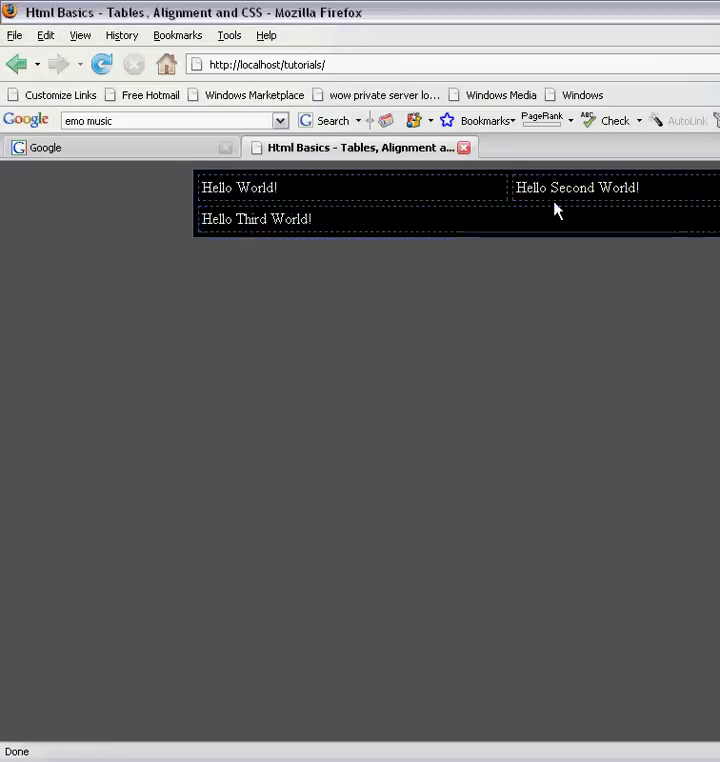
Double-click on the Firefox page to test the blue cell hover highlight.
double_click(576, 188)
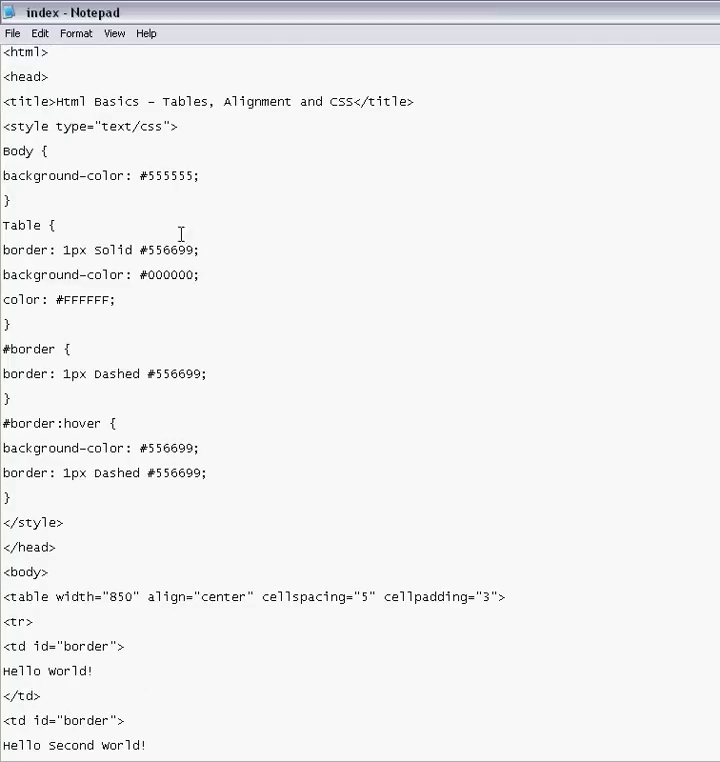
mouse_move(283, 190)
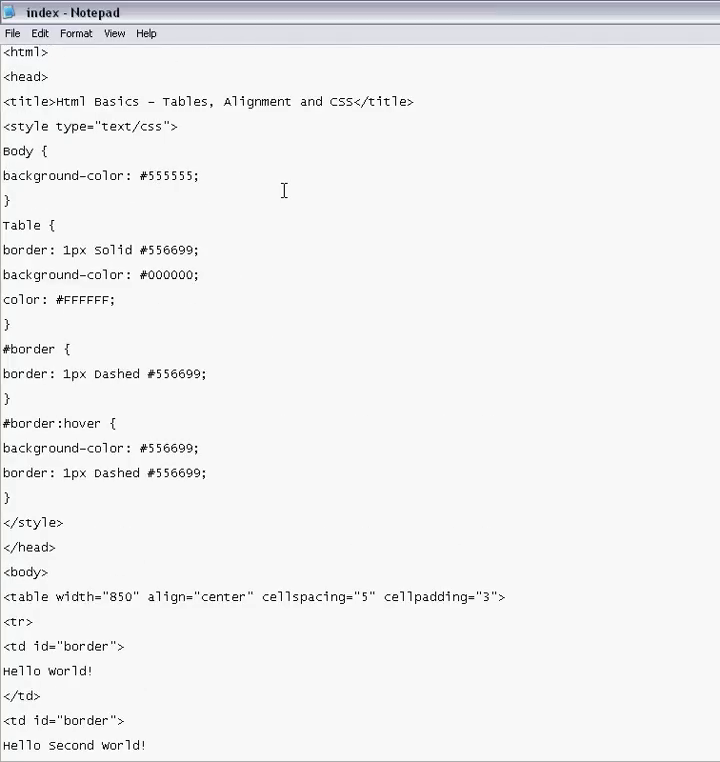
click(198, 175)
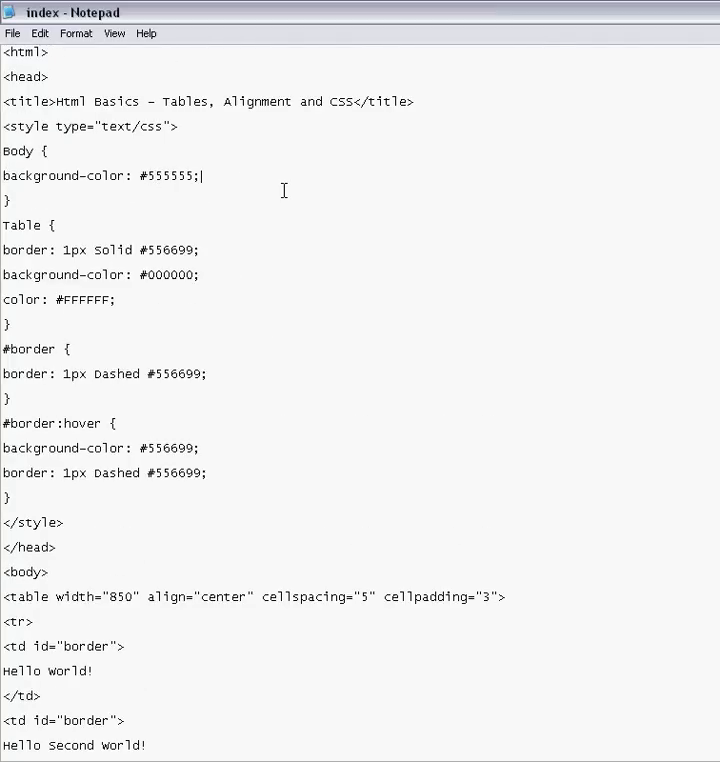